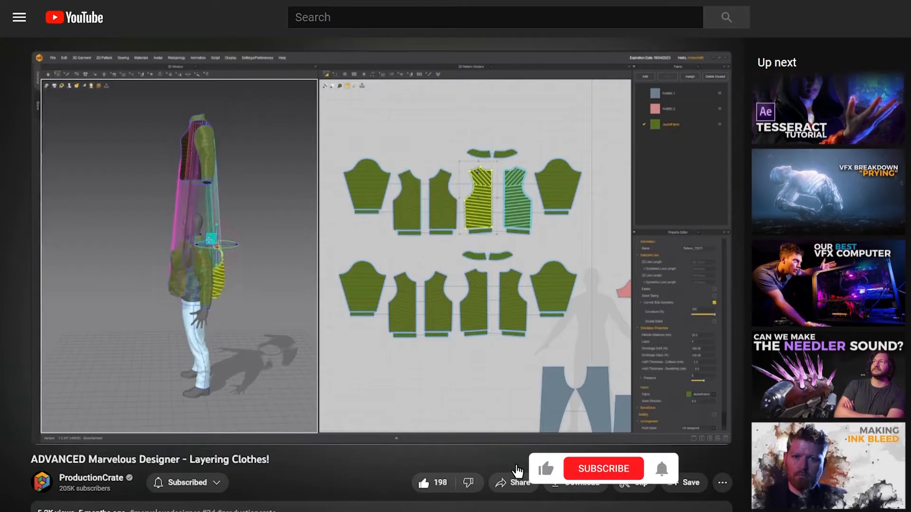
- Copy the CRATE logo from Crate_Space_details and paste it onto the Crate_Space_Outline circle
{"action": "left_click", "coordinate": [602, 468]}
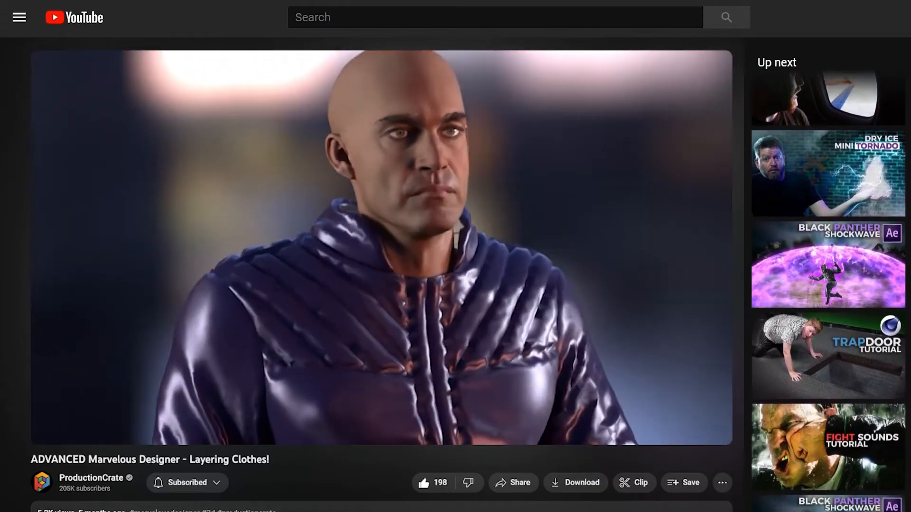
{"action": "key", "text": "alt+tab"}
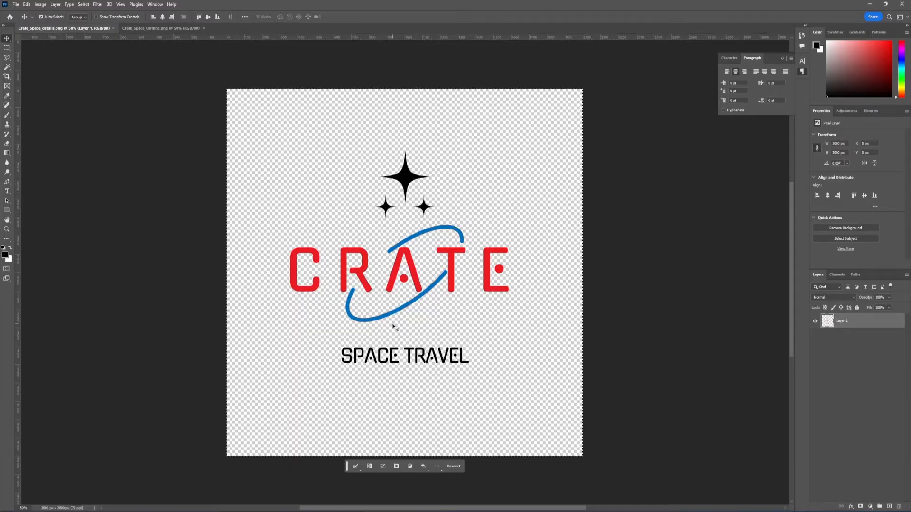
{"action": "mouse_move", "coordinate": [357, 13]}
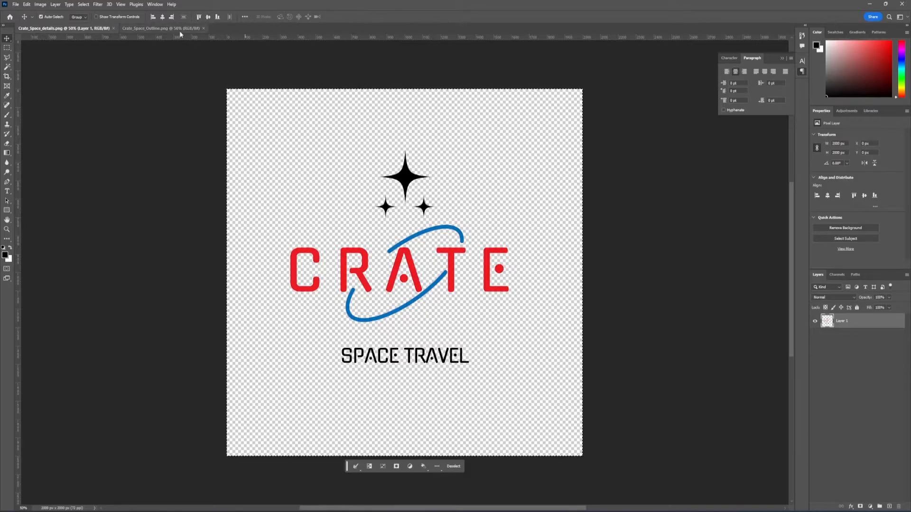
{"action": "left_click", "coordinate": [157, 28]}
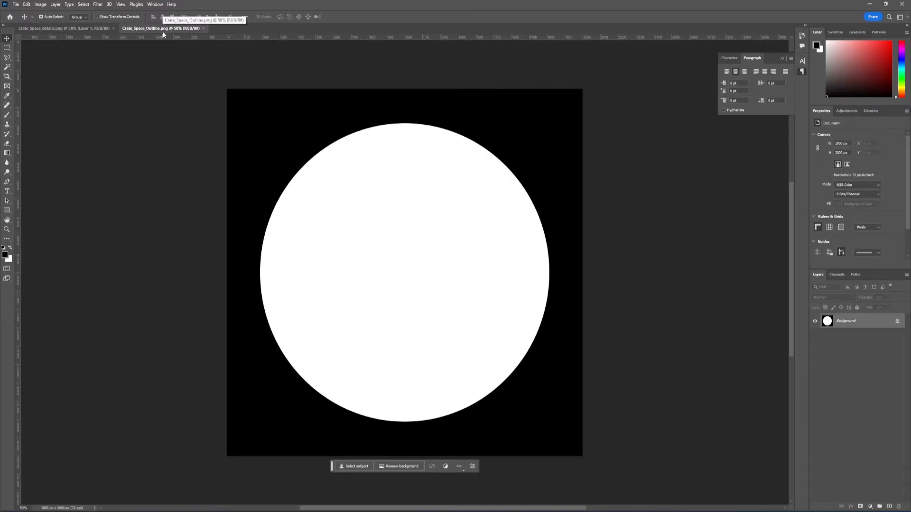
{"action": "left_click", "coordinate": [62, 29]}
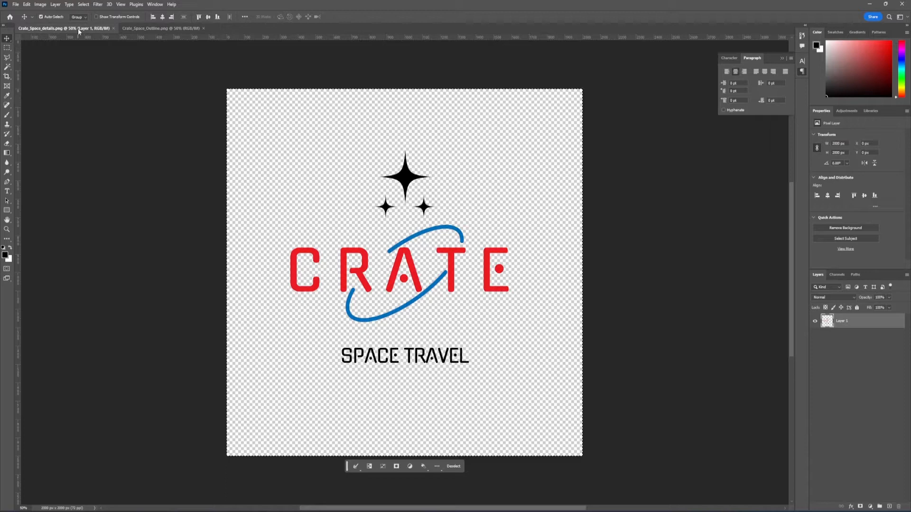
{"action": "left_click", "coordinate": [161, 28]}
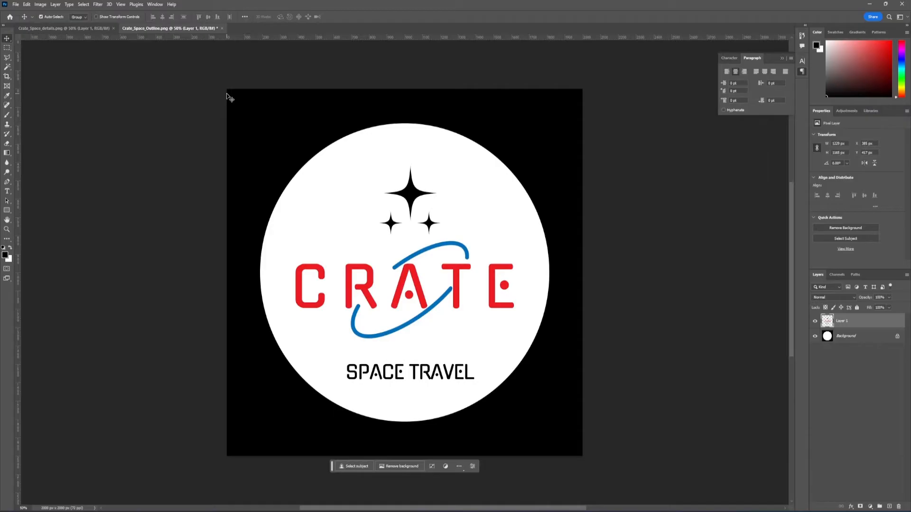
{"action": "left_click", "coordinate": [52, 30]}
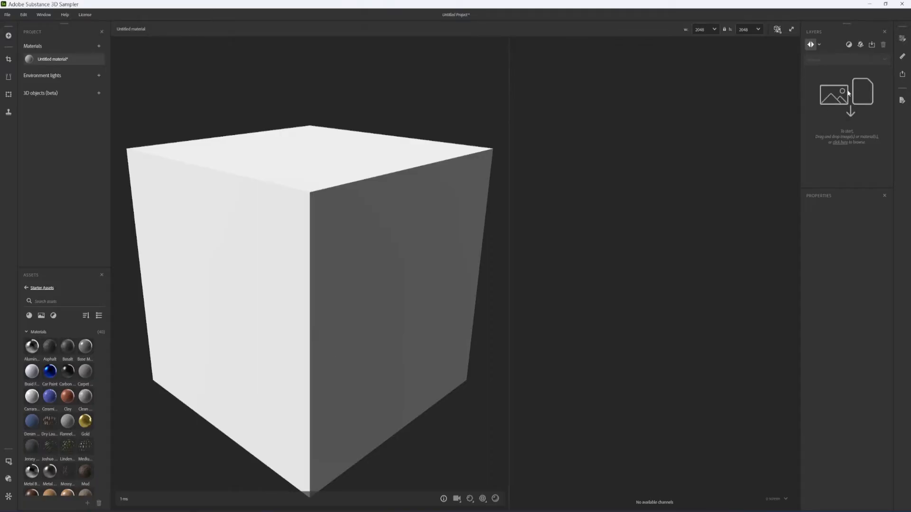
- Import Crate_Space_Outline.png as a bitmap layer using the Use as bitmap template
{"action": "left_click", "coordinate": [841, 142]}
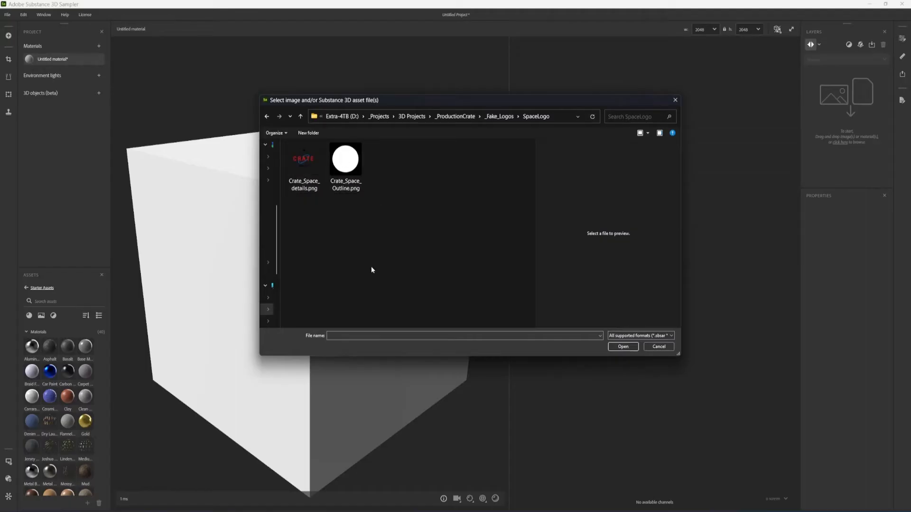
{"action": "left_click", "coordinate": [345, 160]}
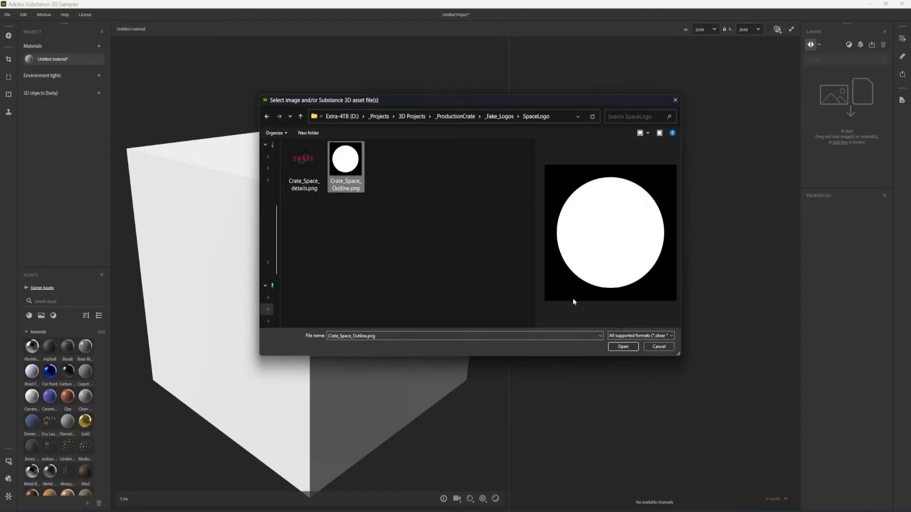
{"action": "left_click", "coordinate": [623, 347]}
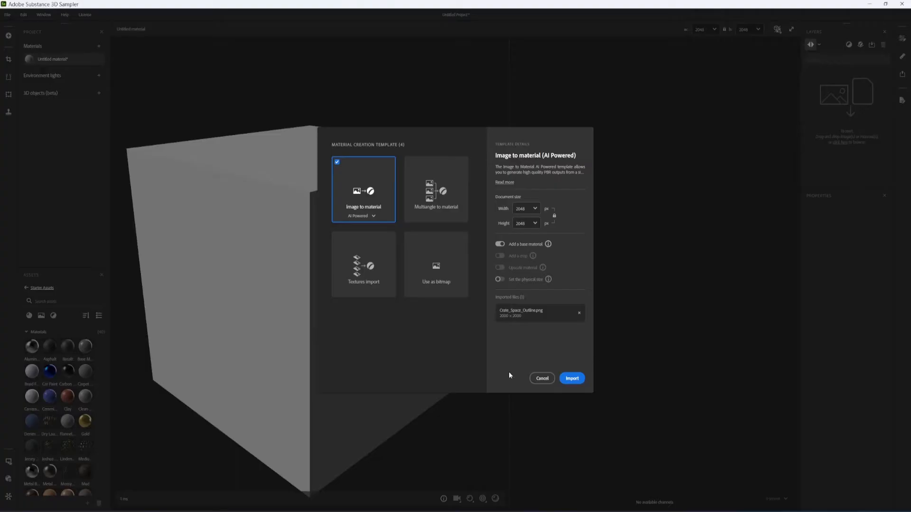
{"action": "left_click", "coordinate": [436, 264]}
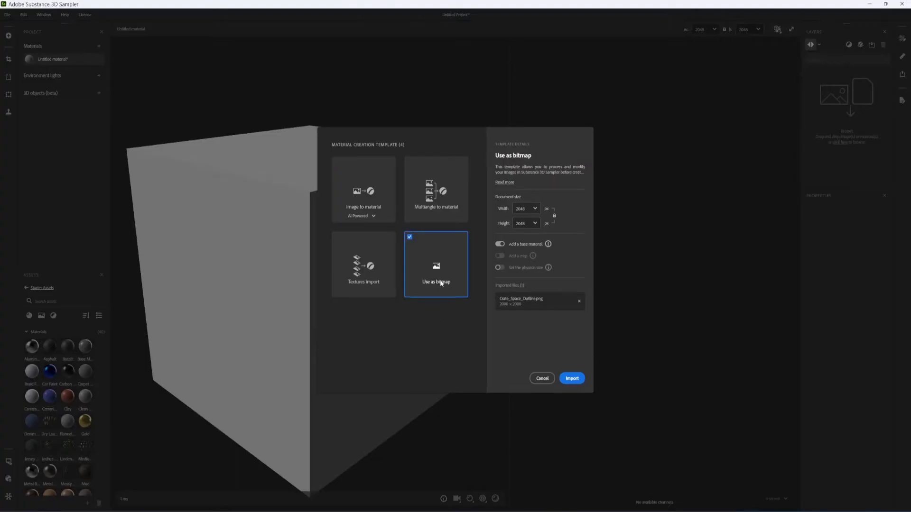
{"action": "left_click", "coordinate": [572, 378]}
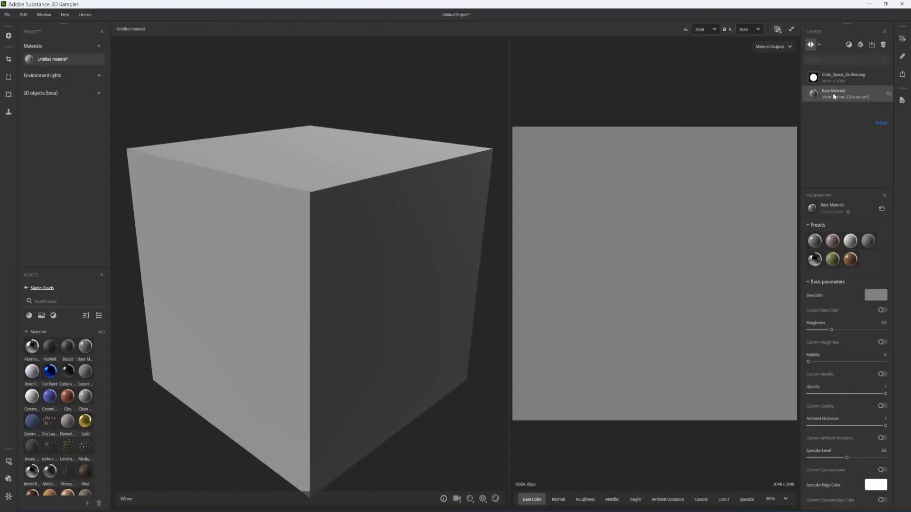
{"action": "left_click", "coordinate": [849, 76]}
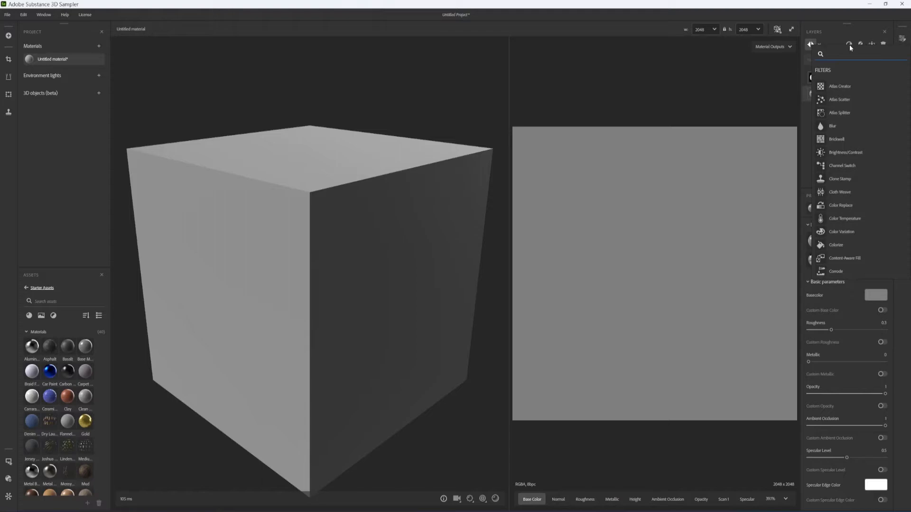
- Add an Embroidery filter to the circle layer and toggle displacement in the viewport
{"action": "type", "text": "emb"}
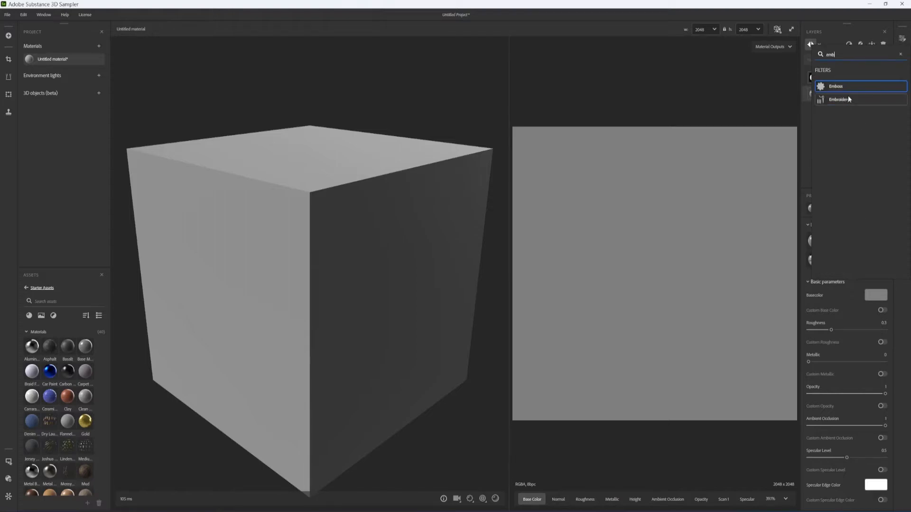
{"action": "left_click", "coordinate": [837, 99]}
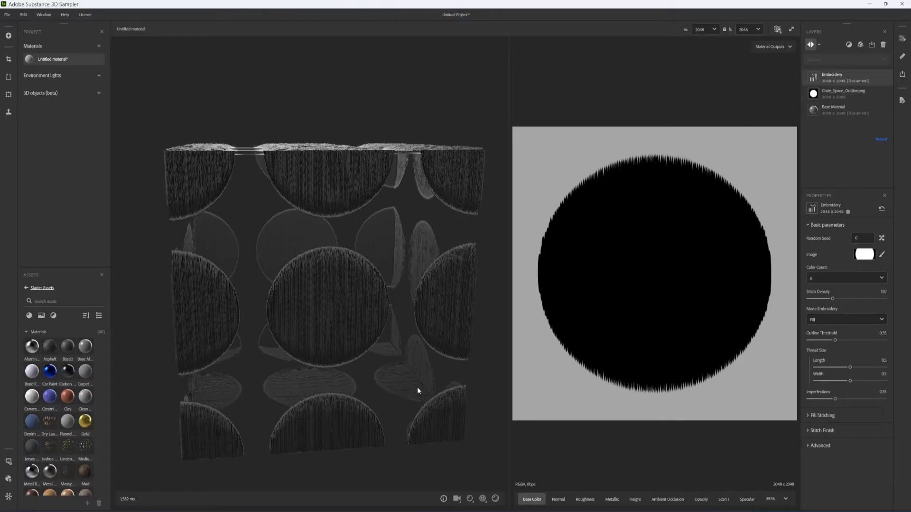
{"action": "mouse_move", "coordinate": [474, 487]}
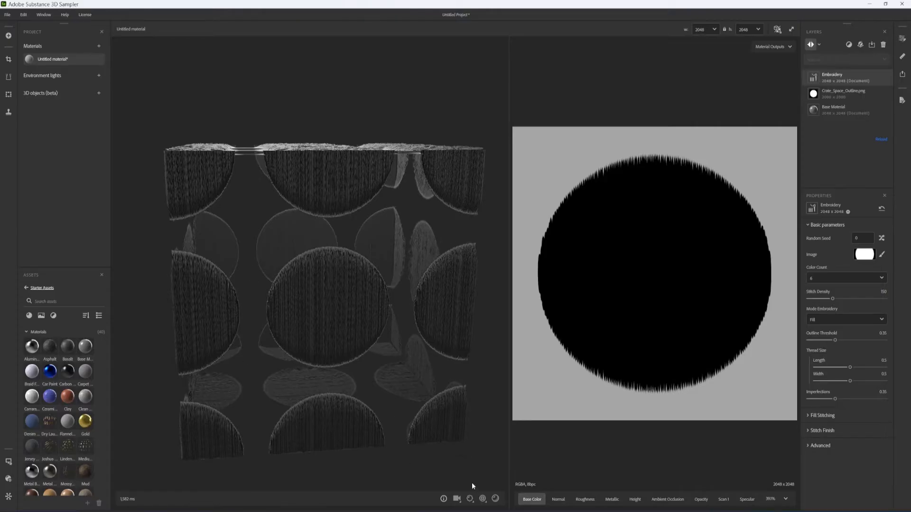
{"action": "left_click", "coordinate": [492, 499]}
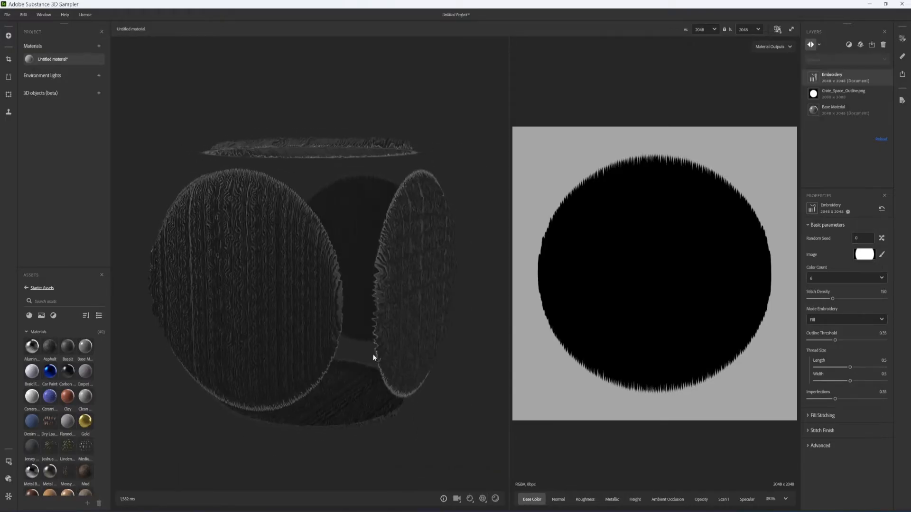
{"action": "left_click", "coordinate": [470, 499]}
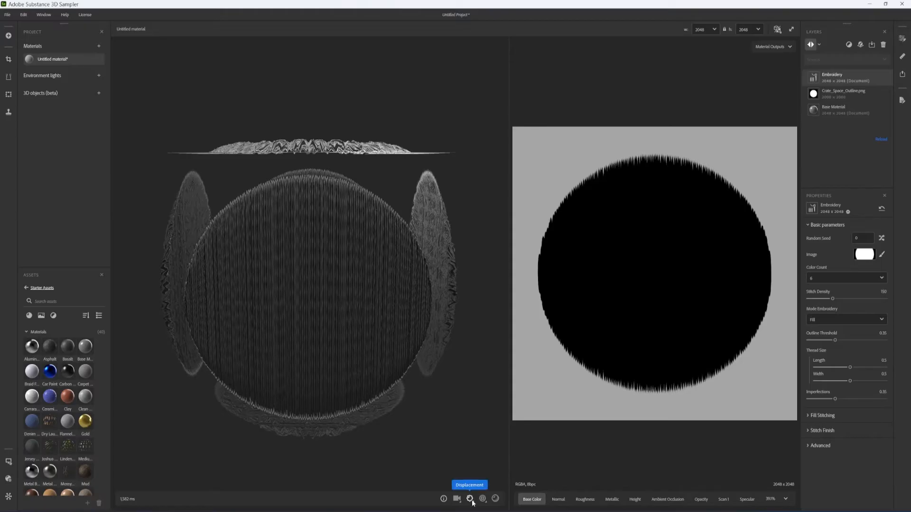
{"action": "left_click", "coordinate": [470, 499]}
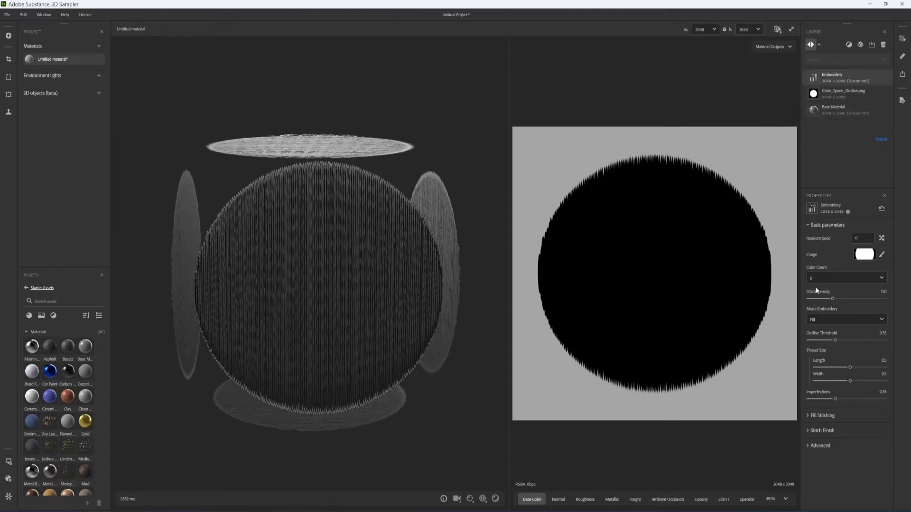
- Set the embroidery to one colour with thin outline stitching and higher stitch density
{"action": "left_click", "coordinate": [847, 278]}
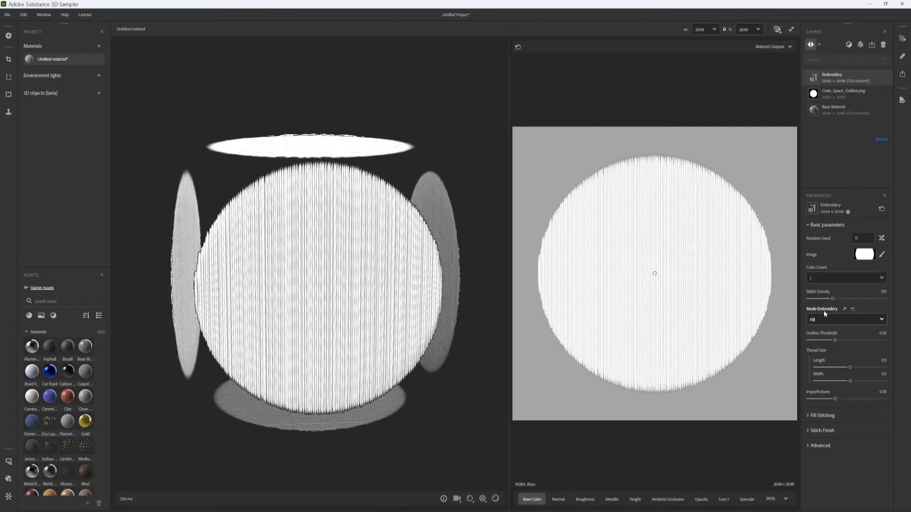
{"action": "left_click", "coordinate": [846, 319]}
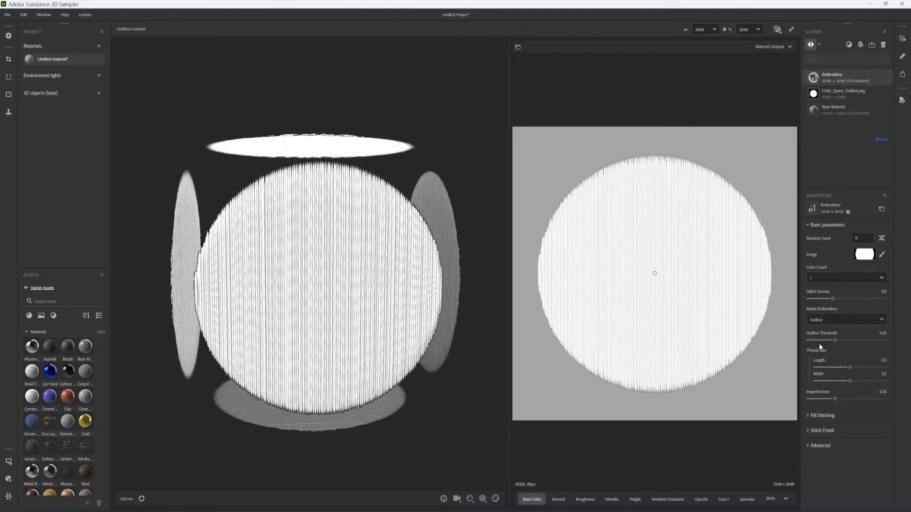
{"action": "left_click_drag", "start_coordinate": [836, 340], "coordinate": [821, 341]}
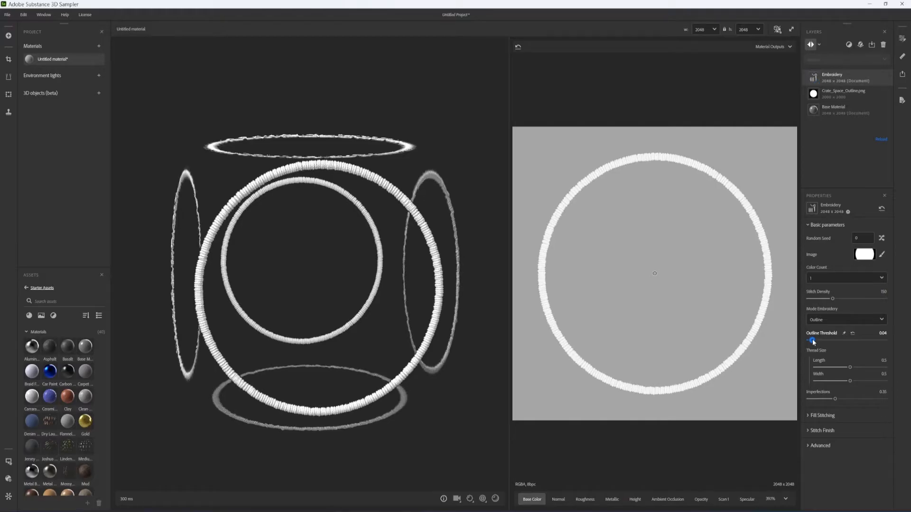
{"action": "left_click_drag", "start_coordinate": [832, 298], "coordinate": [859, 298]}
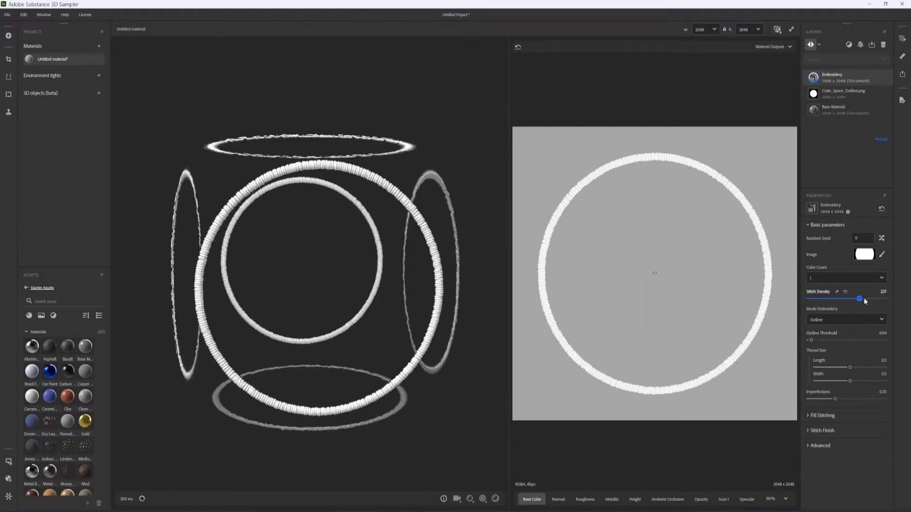
{"action": "left_click_drag", "start_coordinate": [859, 299], "coordinate": [853, 299]}
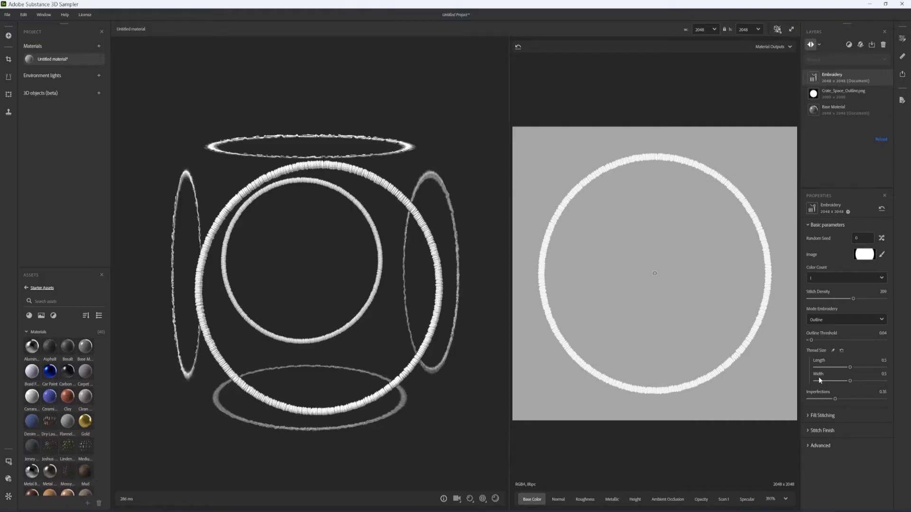
{"action": "mouse_move", "coordinate": [816, 405]}
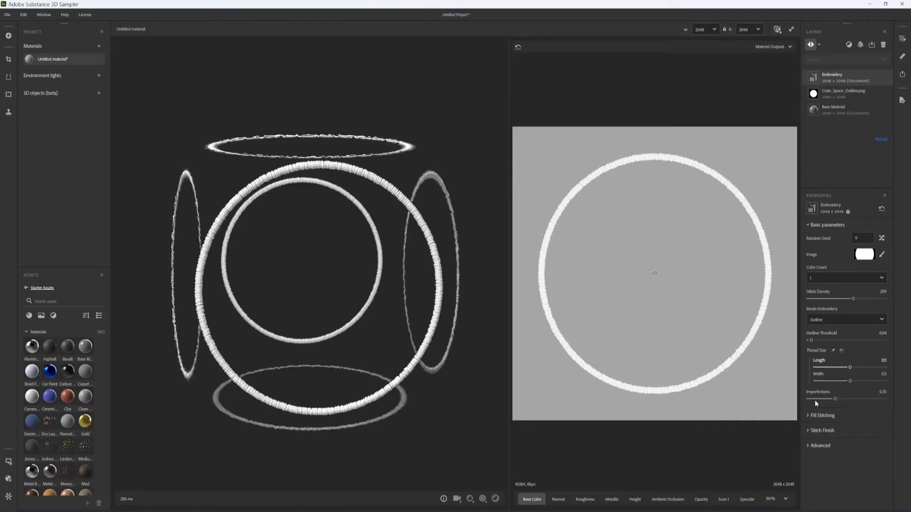
- Enable Custom Color under Stitch Finish and choose a blue thread
{"action": "left_click", "coordinate": [822, 430]}
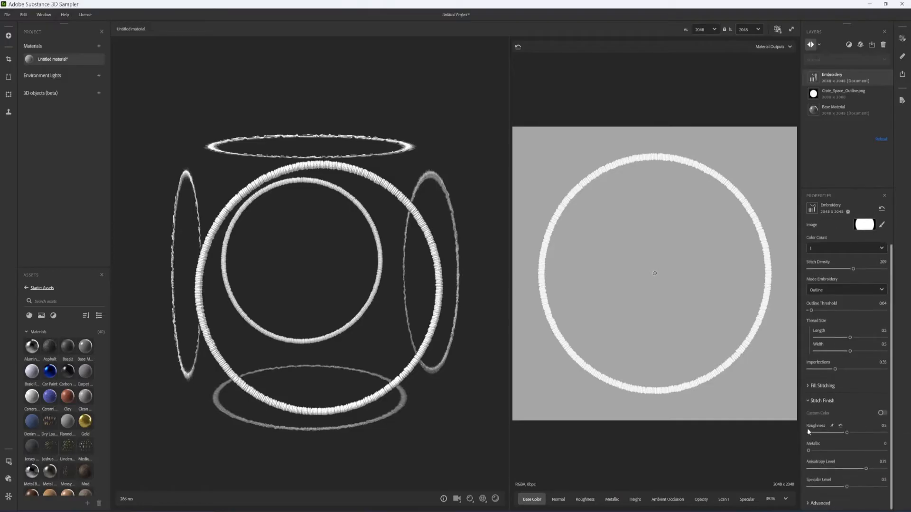
{"action": "left_click", "coordinate": [881, 413]}
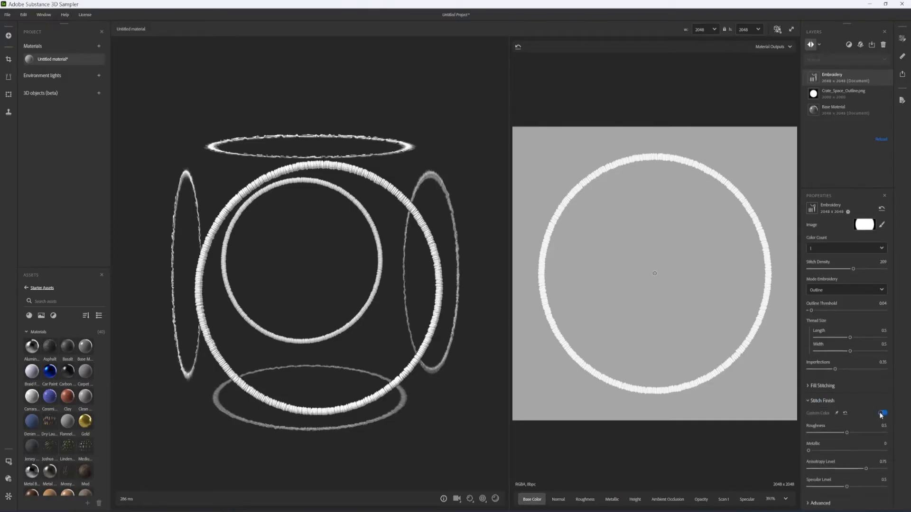
{"action": "left_click", "coordinate": [883, 413]}
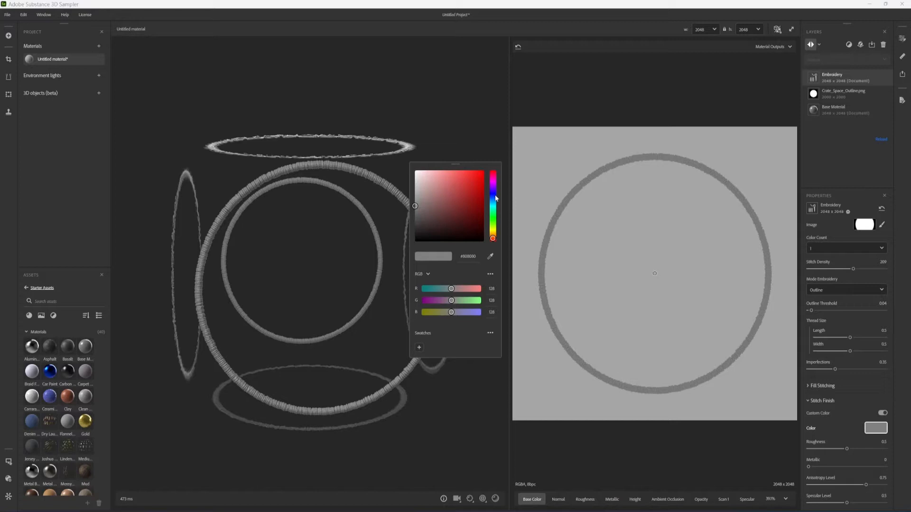
{"action": "left_click", "coordinate": [493, 199]}
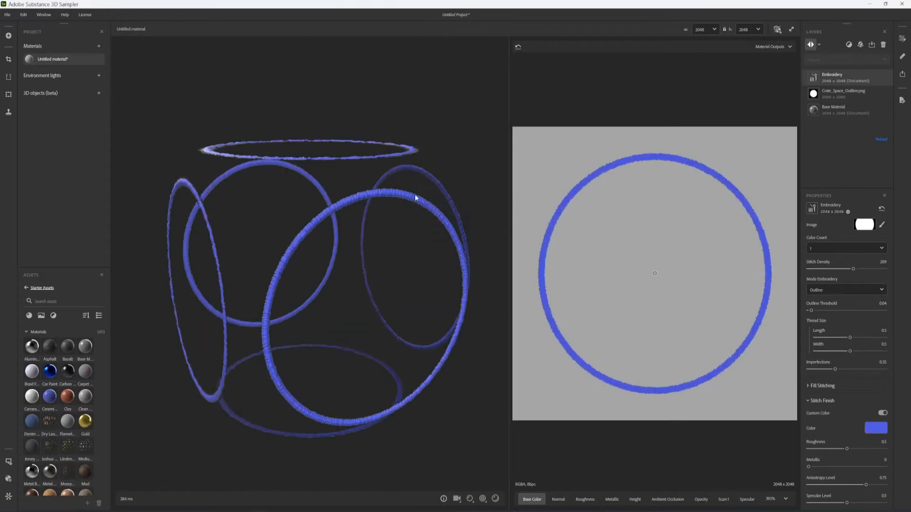
{"action": "mouse_move", "coordinate": [295, 302]}
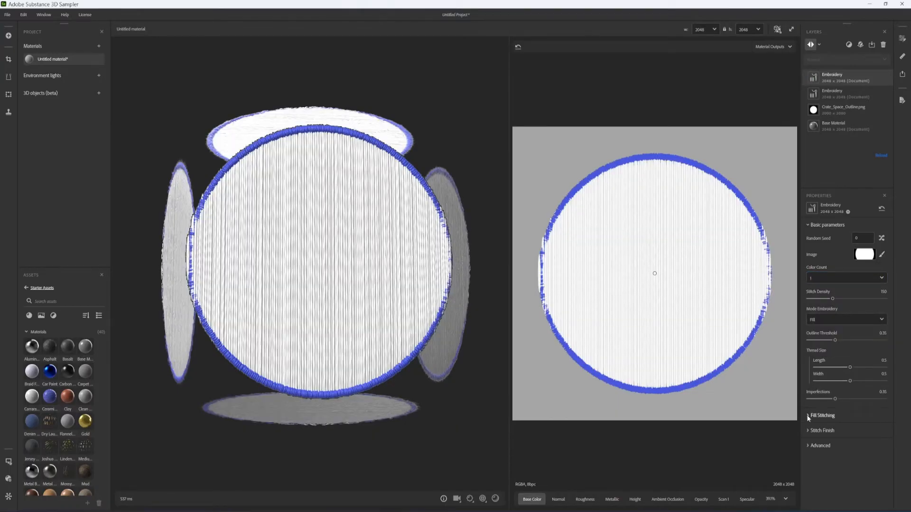
- Switch fill stitching to Twill with thicker fill and adjusted stitch density
{"action": "left_click", "coordinate": [821, 415]}
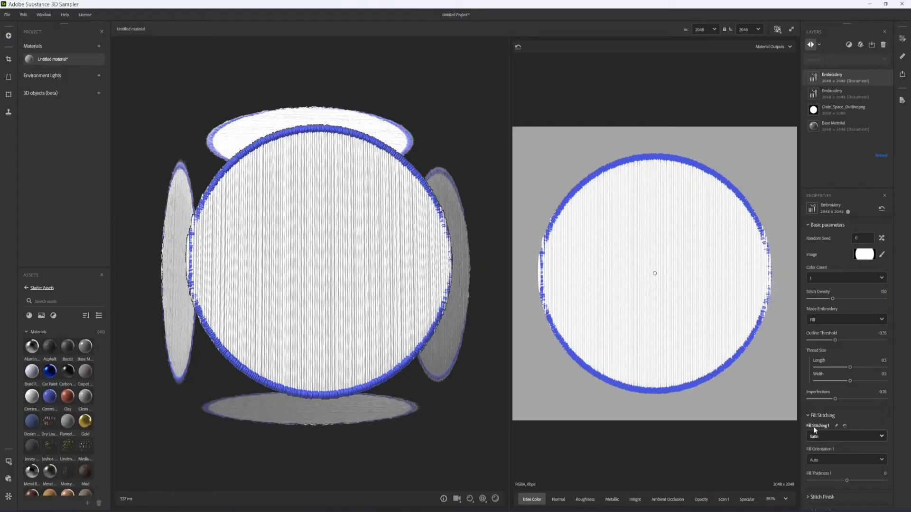
{"action": "left_click", "coordinate": [846, 436]}
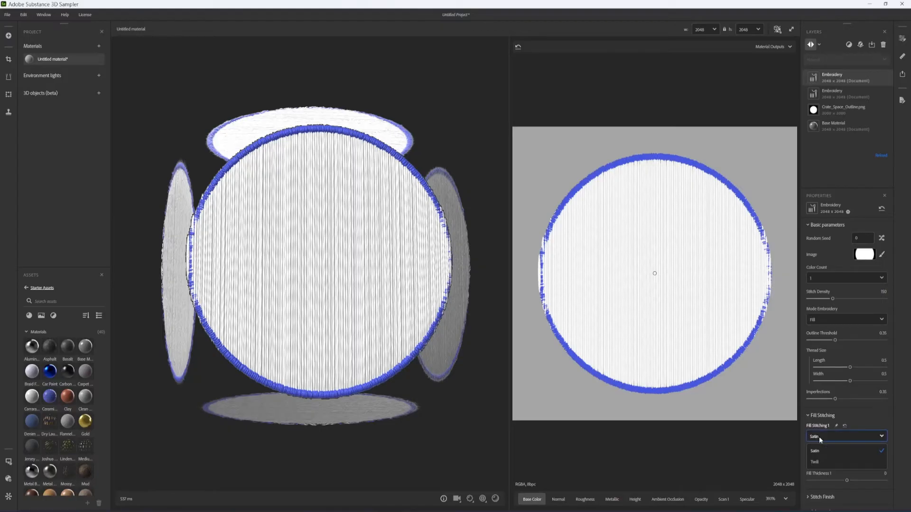
{"action": "left_click", "coordinate": [815, 462]}
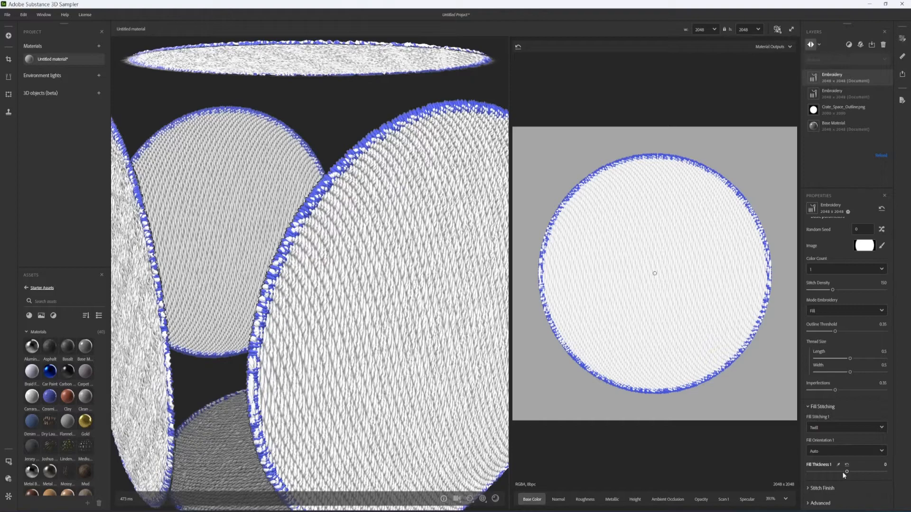
{"action": "left_click_drag", "start_coordinate": [846, 471], "coordinate": [825, 471]}
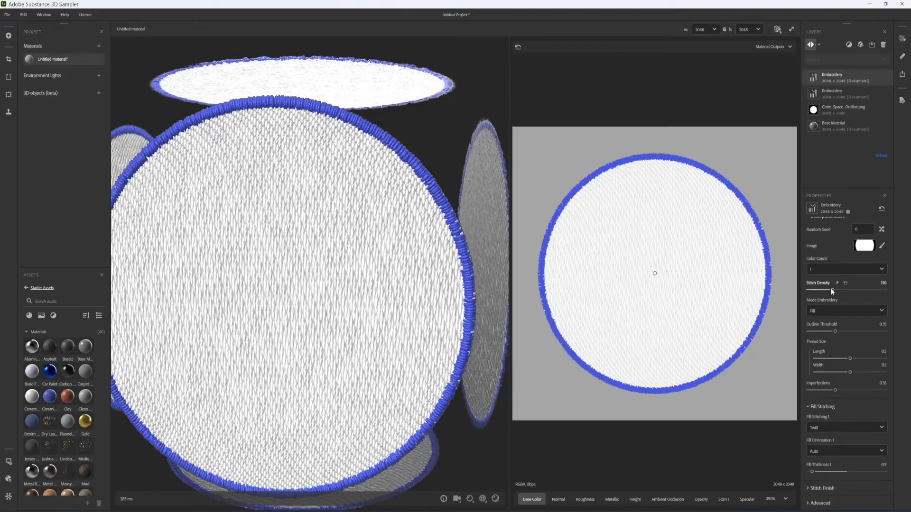
{"action": "left_click_drag", "start_coordinate": [850, 289], "coordinate": [868, 290]}
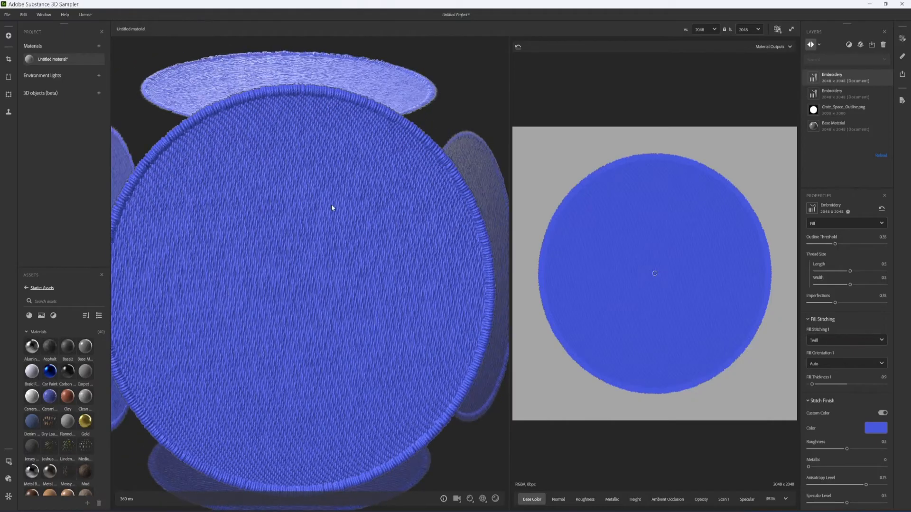
{"action": "left_click", "coordinate": [848, 45]}
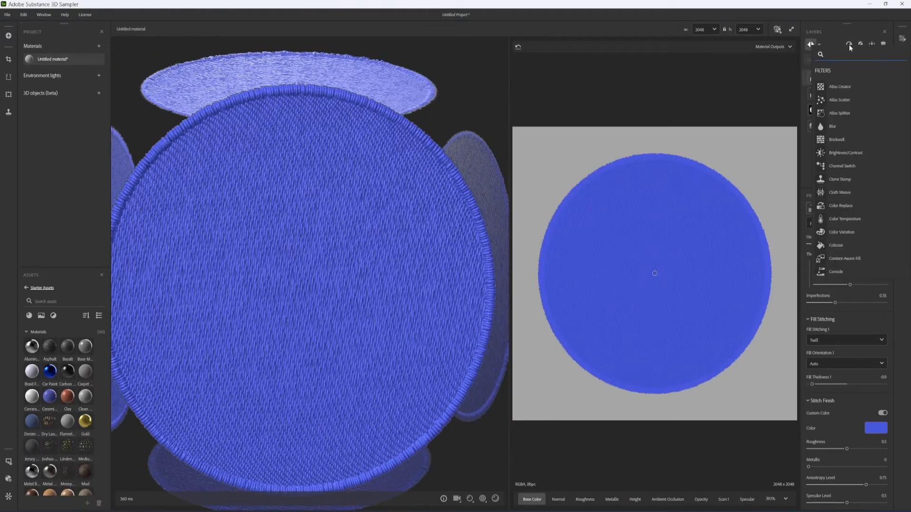
- Add another Embroidery filter using the Crate_Space_details.png logo as its image
{"action": "type", "text": "emb"}
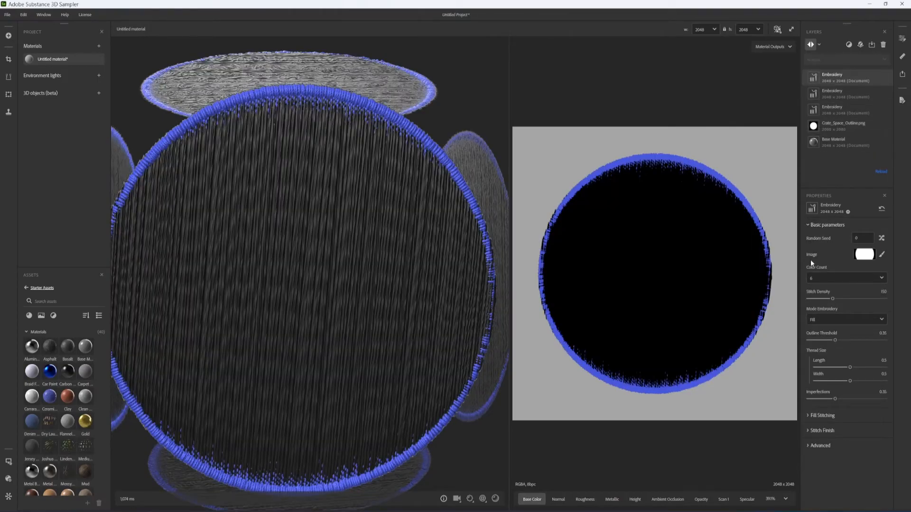
{"action": "left_click", "coordinate": [865, 254]}
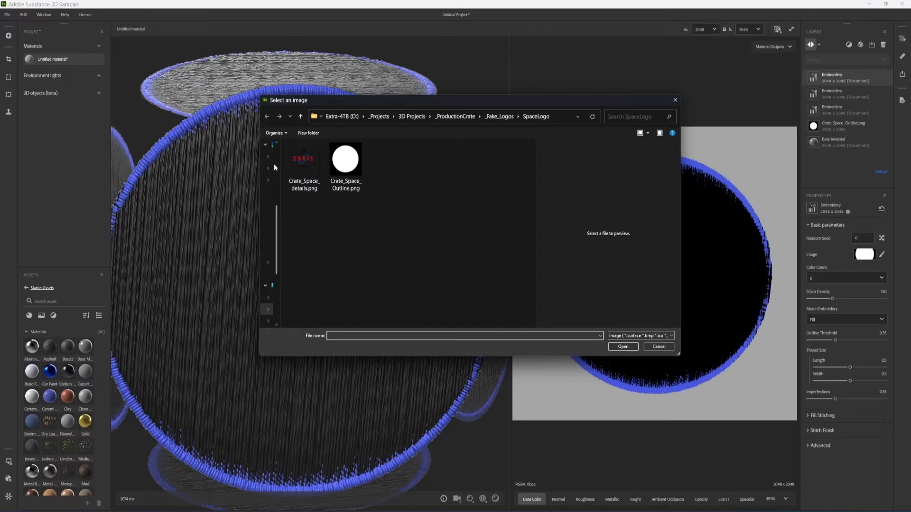
{"action": "left_click", "coordinate": [303, 158]}
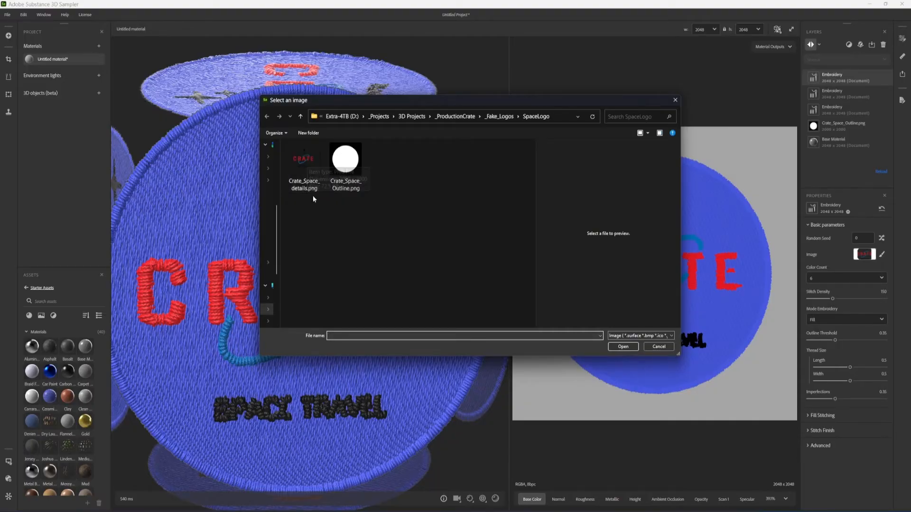
{"action": "mouse_move", "coordinate": [304, 159]}
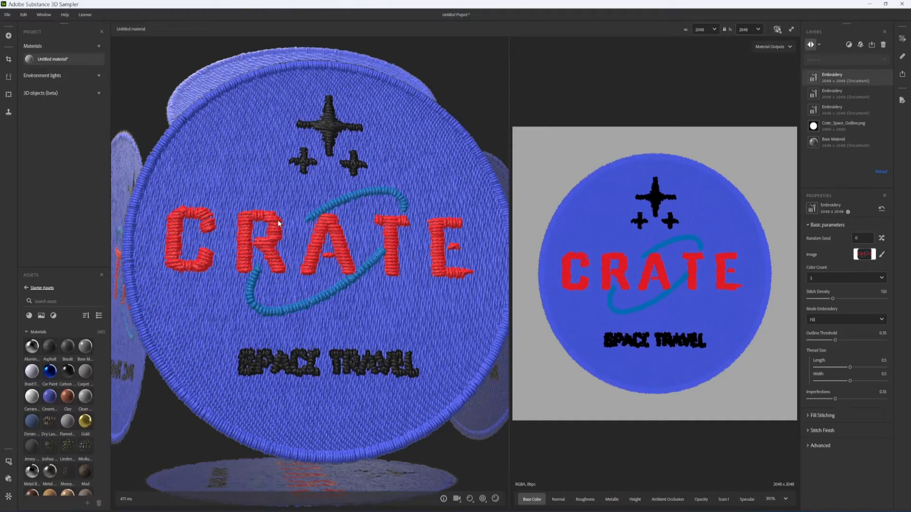
{"action": "mouse_move", "coordinate": [383, 294]}
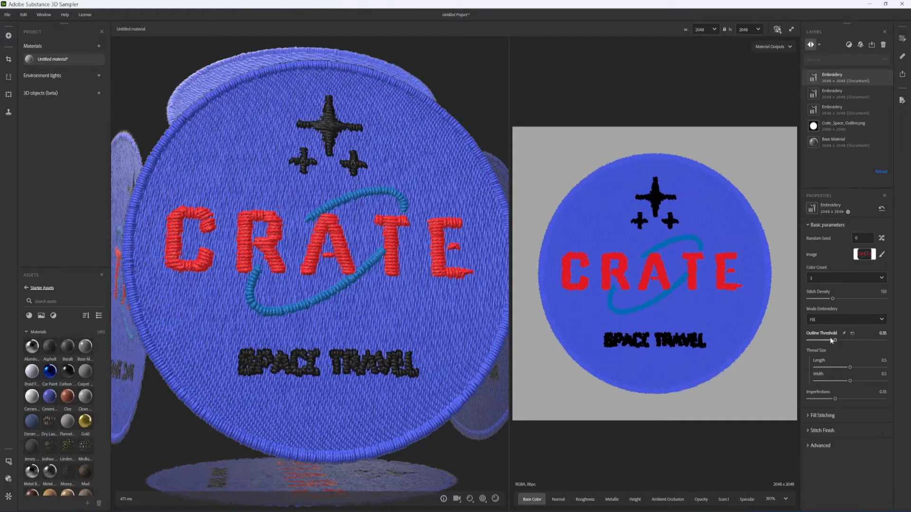
- Push Outline Threshold to 1, raise Stitch Density to about 237, and adjust thread size
{"action": "left_click_drag", "start_coordinate": [830, 341], "coordinate": [841, 341]}
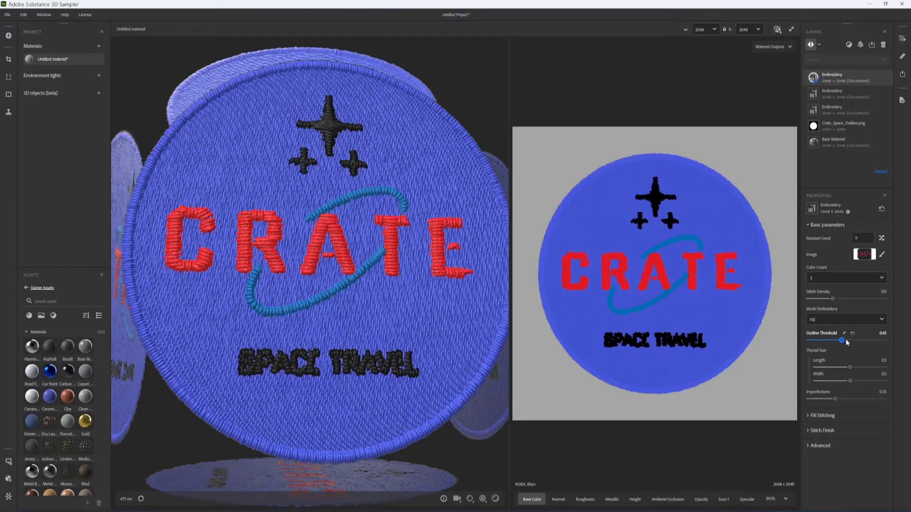
{"action": "left_click_drag", "start_coordinate": [842, 341], "coordinate": [835, 341]}
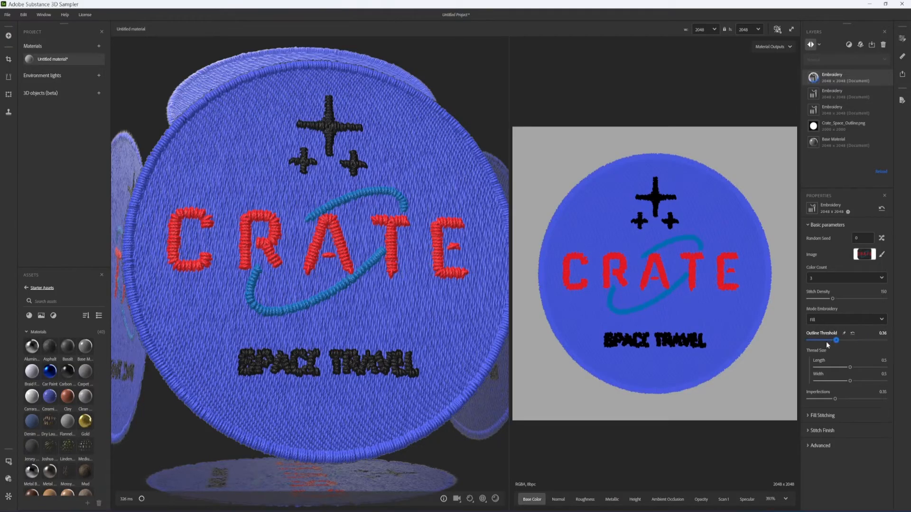
{"action": "left_click_drag", "start_coordinate": [835, 341], "coordinate": [882, 341]}
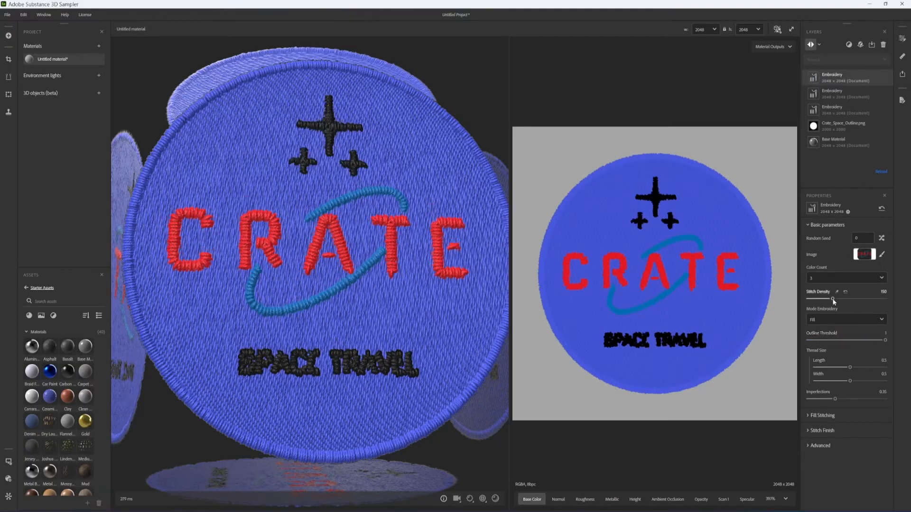
{"action": "left_click_drag", "start_coordinate": [833, 299], "coordinate": [863, 299]}
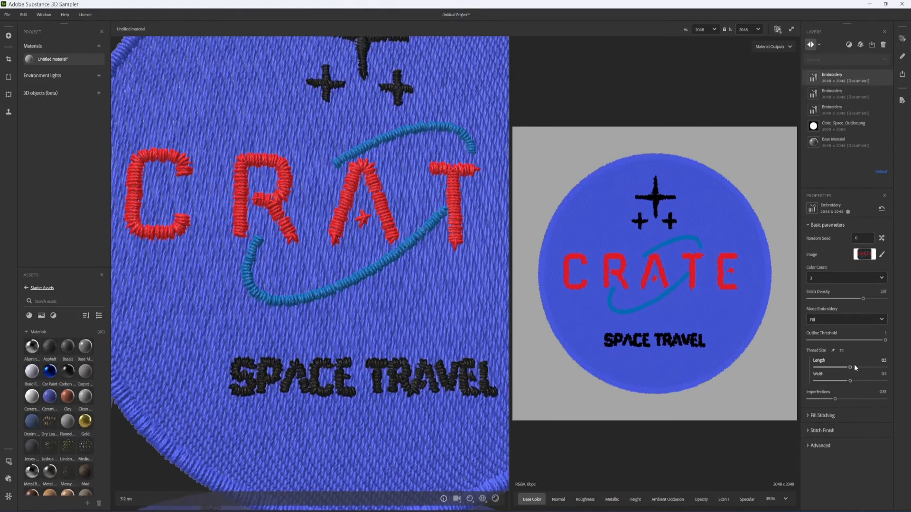
{"action": "left_click_drag", "start_coordinate": [848, 368], "coordinate": [854, 381]}
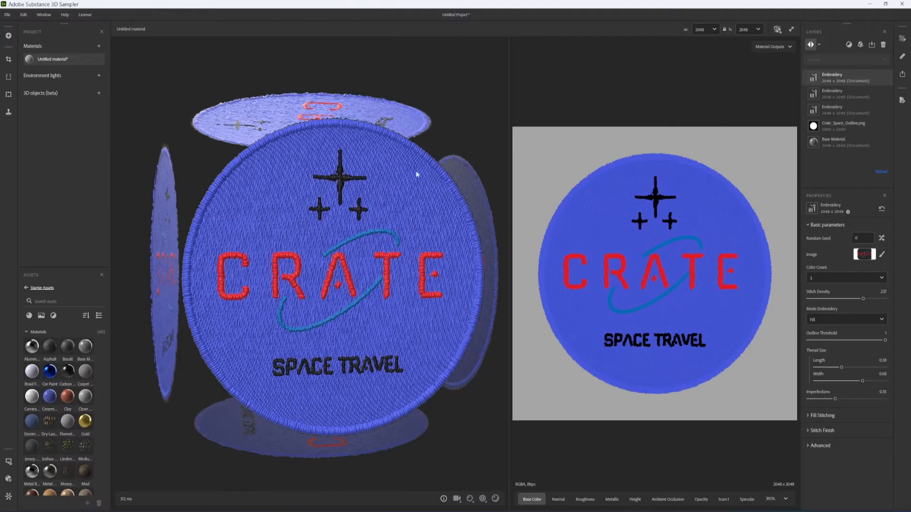
- Select the outline Embroidery layer and expand its Stitch Finish settings
{"action": "left_click", "coordinate": [842, 94]}
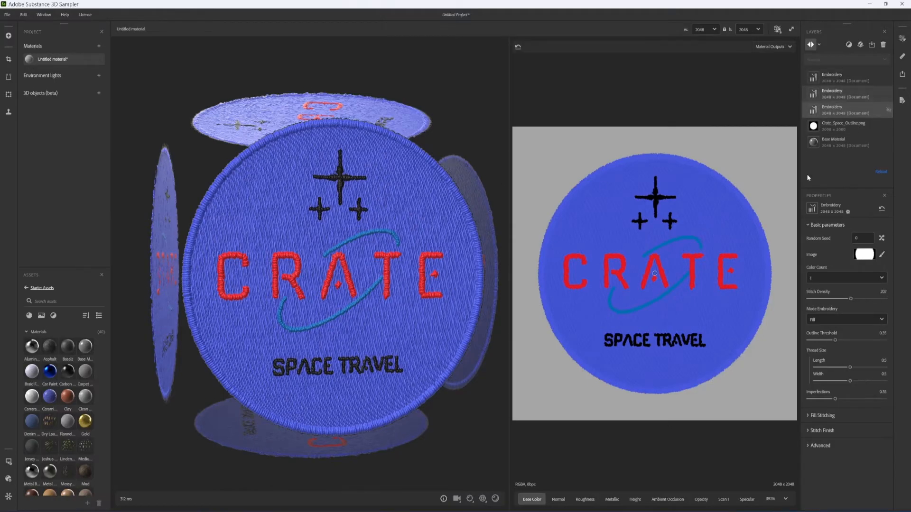
{"action": "left_click", "coordinate": [809, 431]}
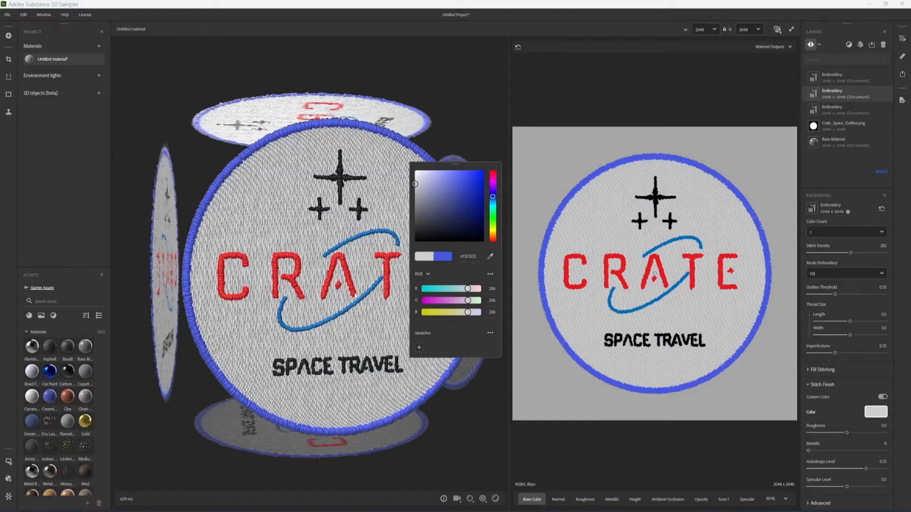
{"action": "mouse_move", "coordinate": [348, 149]}
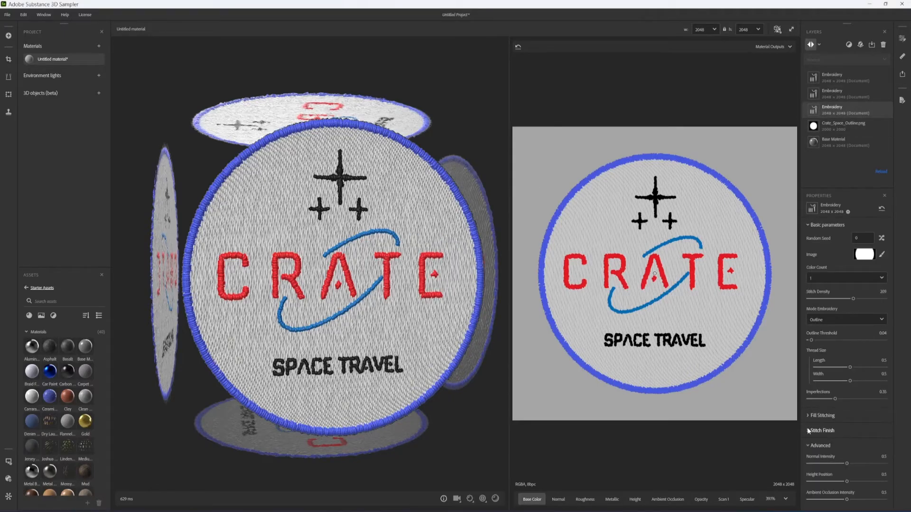
{"action": "left_click", "coordinate": [822, 430]}
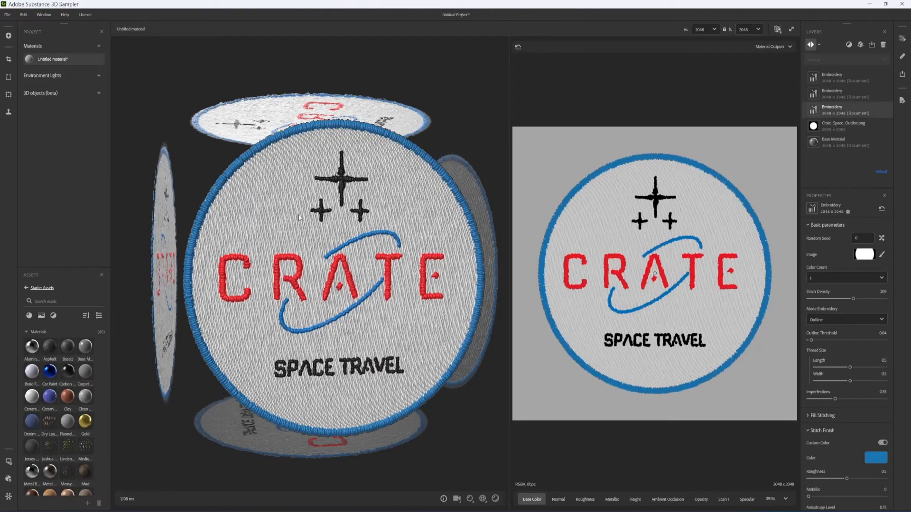
{"action": "mouse_move", "coordinate": [284, 200]}
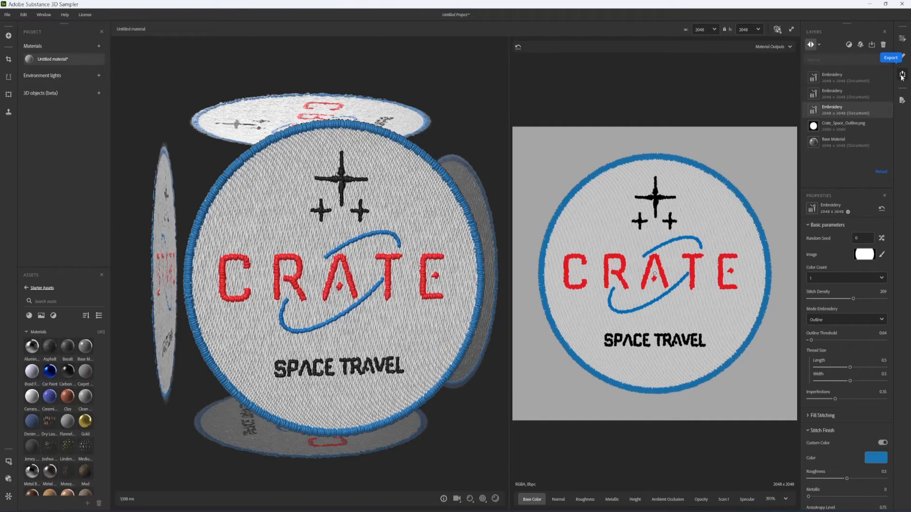
- Export the patch material as PNG through Export as... material settings
{"action": "left_click", "coordinate": [902, 74]}
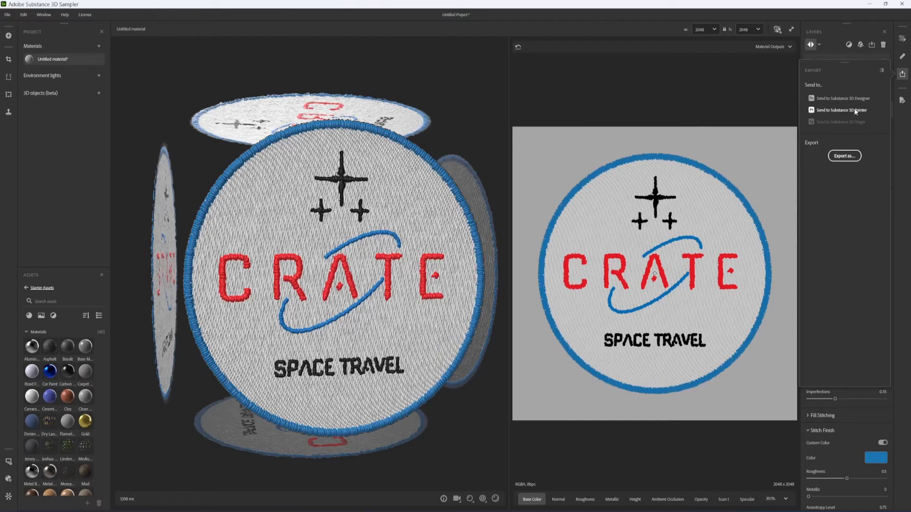
{"action": "mouse_move", "coordinate": [836, 186]}
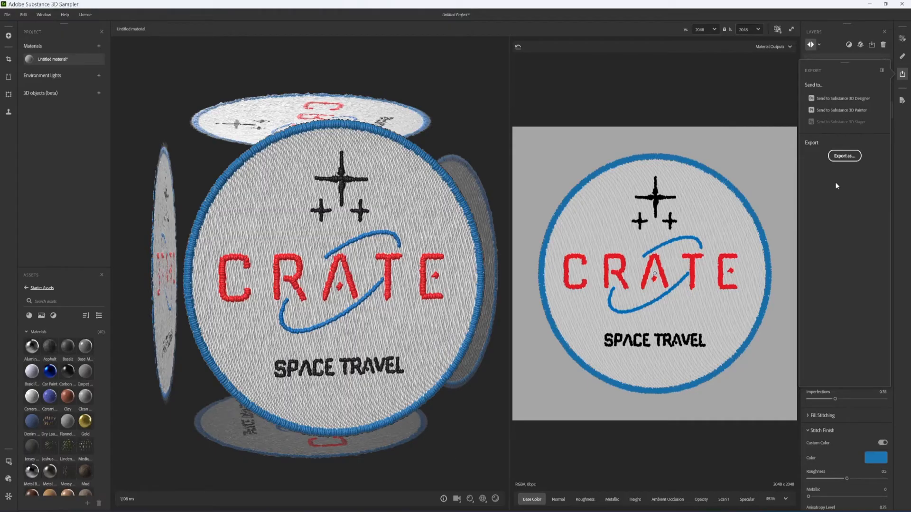
{"action": "mouse_move", "coordinate": [844, 155]}
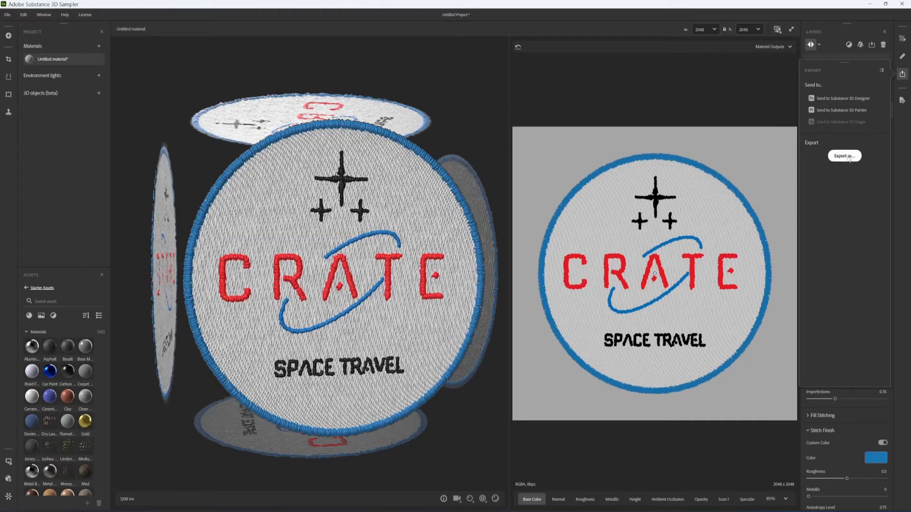
{"action": "left_click", "coordinate": [844, 156]}
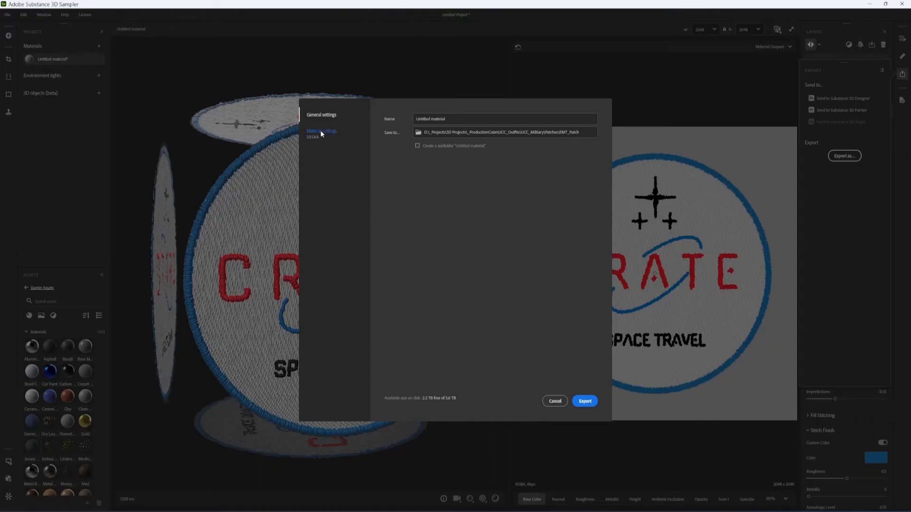
{"action": "left_click", "coordinate": [322, 131]}
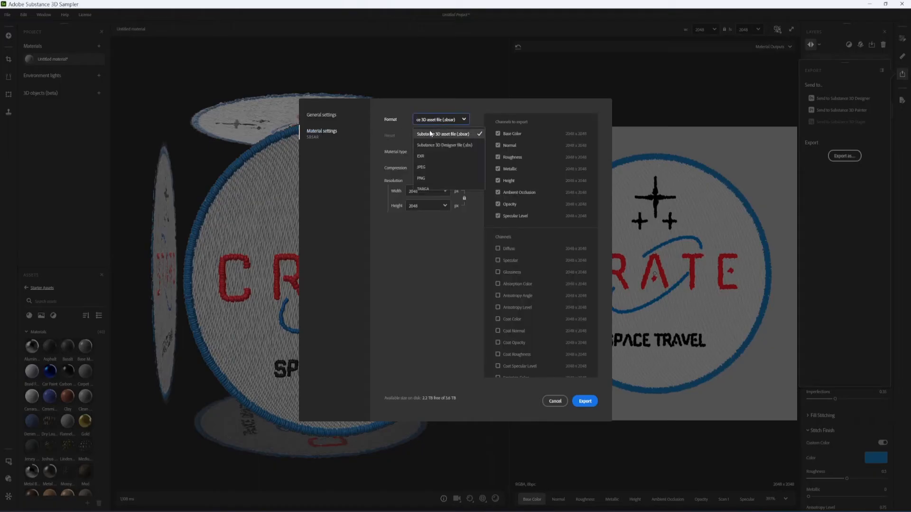
{"action": "left_click", "coordinate": [418, 178]}
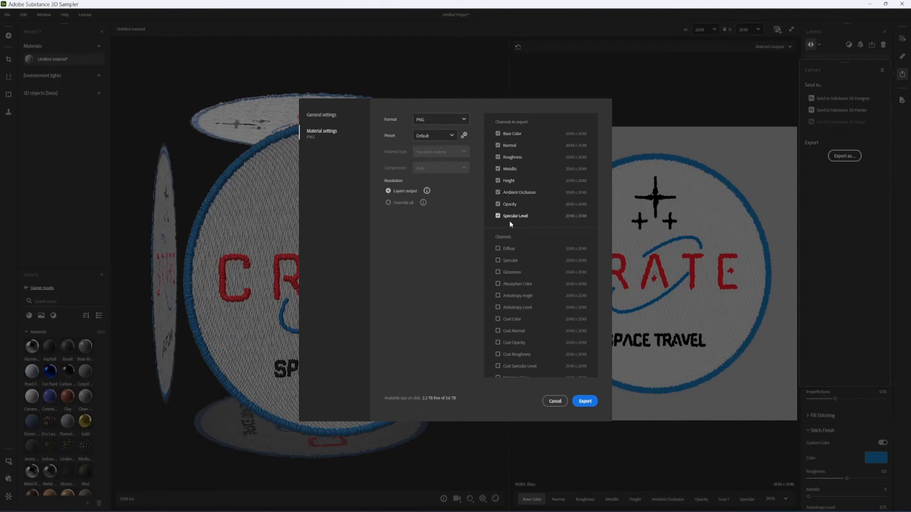
{"action": "left_click", "coordinate": [555, 401]}
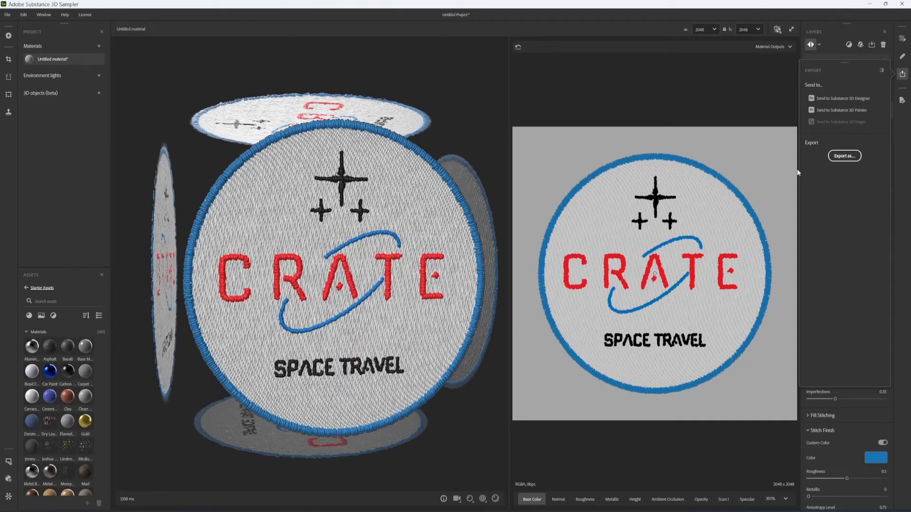
{"action": "mouse_move", "coordinate": [829, 111]}
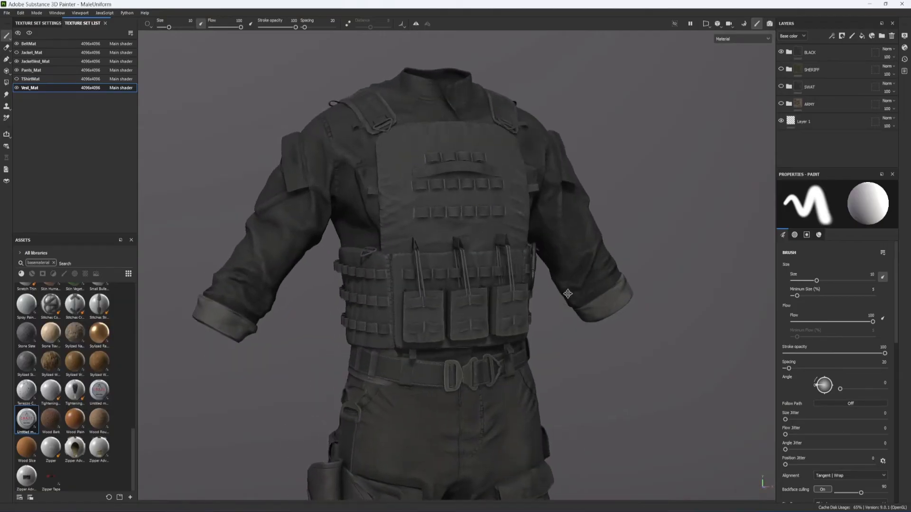
- Orbit the tactical uniform in the viewport to view it from another angle
{"action": "left_click_drag", "start_coordinate": [568, 293], "coordinate": [538, 324]}
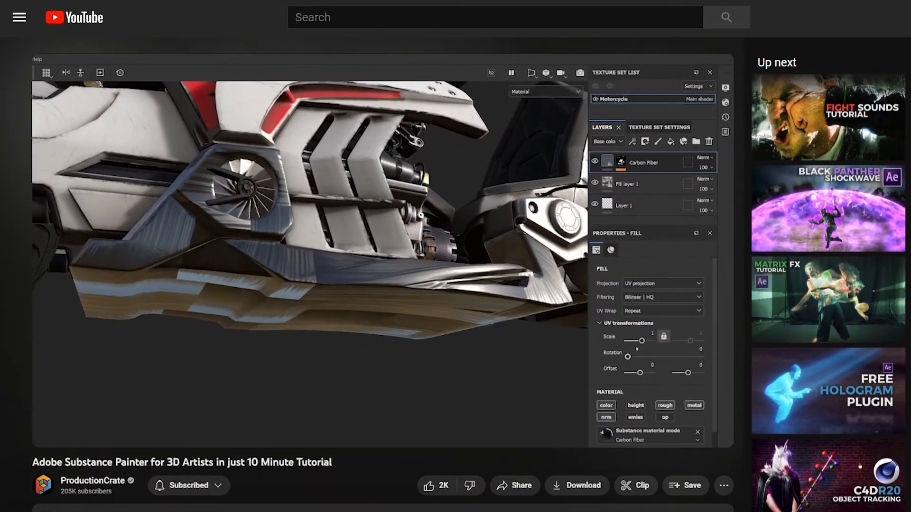
{"action": "left_click_drag", "start_coordinate": [634, 341], "coordinate": [646, 341]}
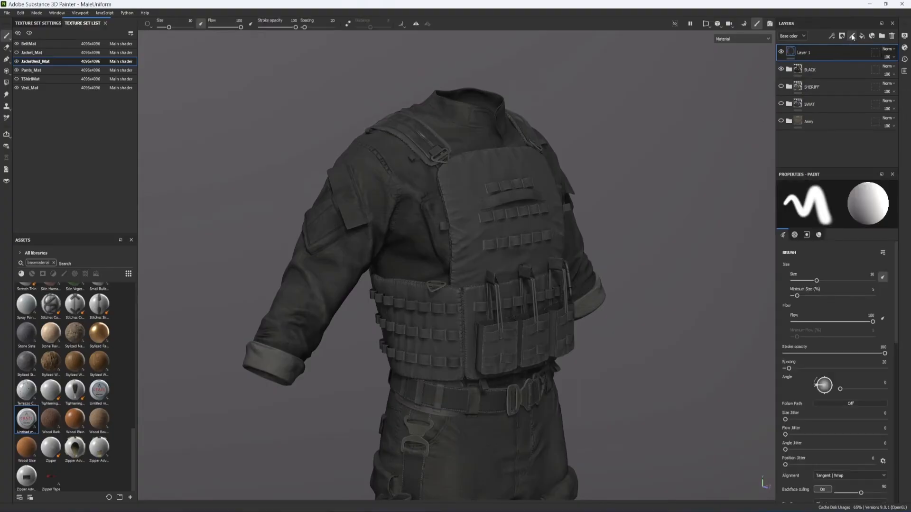
- Rename the new layer 'Patches' and paint the exported CRATE patch material onto the sleeve
{"action": "double_click", "coordinate": [801, 51]}
{"action": "type", "text": "Patches"}
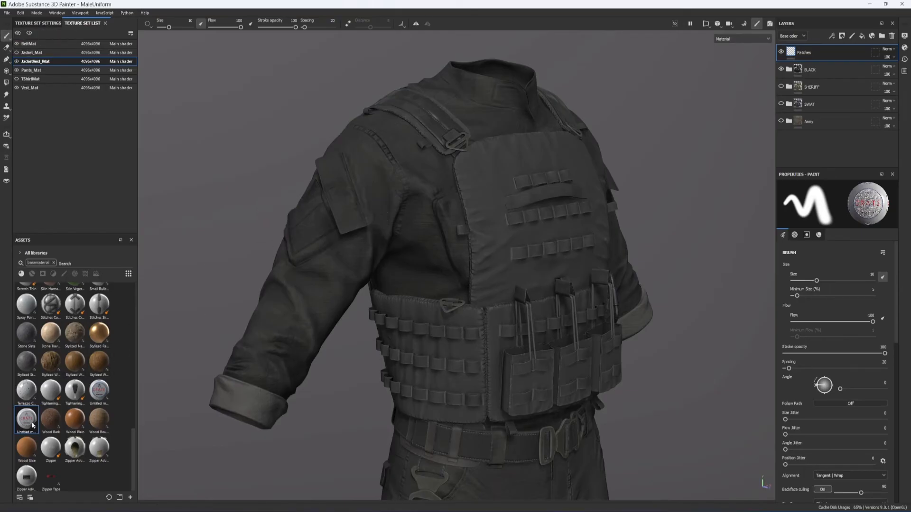
{"action": "left_click", "coordinate": [806, 235]}
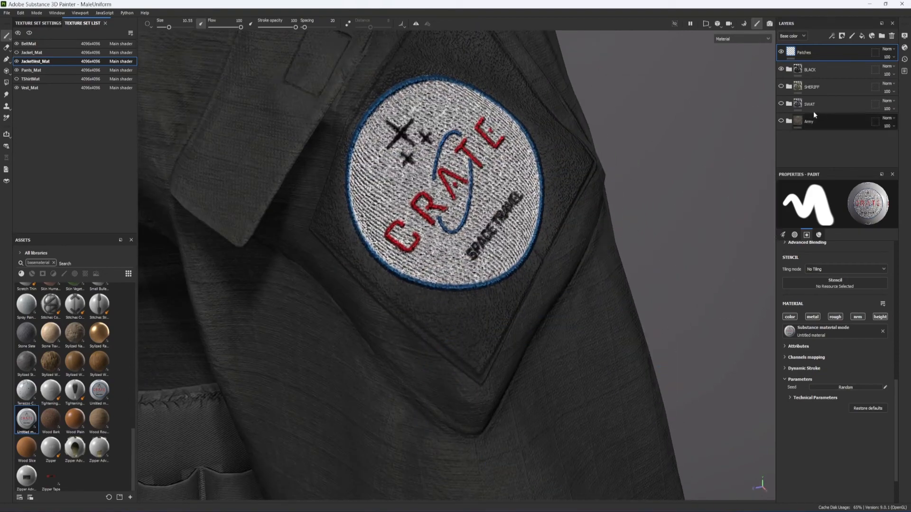
- Show the Height channel in Layers and set the Patches layer to Normal blending
{"action": "left_click", "coordinate": [791, 36]}
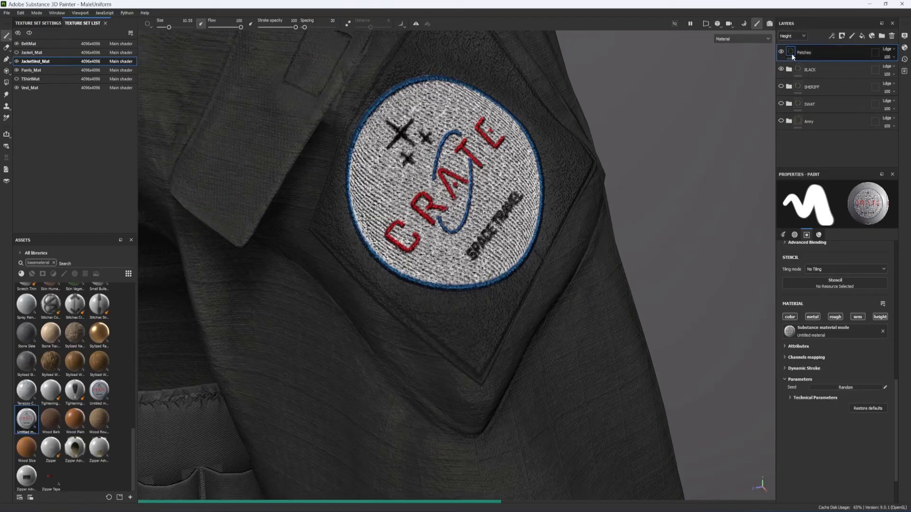
{"action": "left_click", "coordinate": [885, 52]}
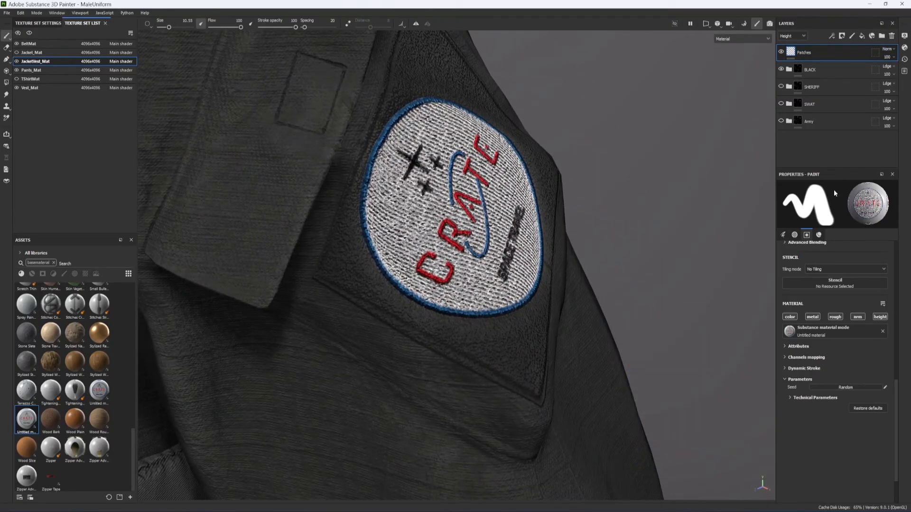
{"action": "left_click", "coordinate": [853, 35]}
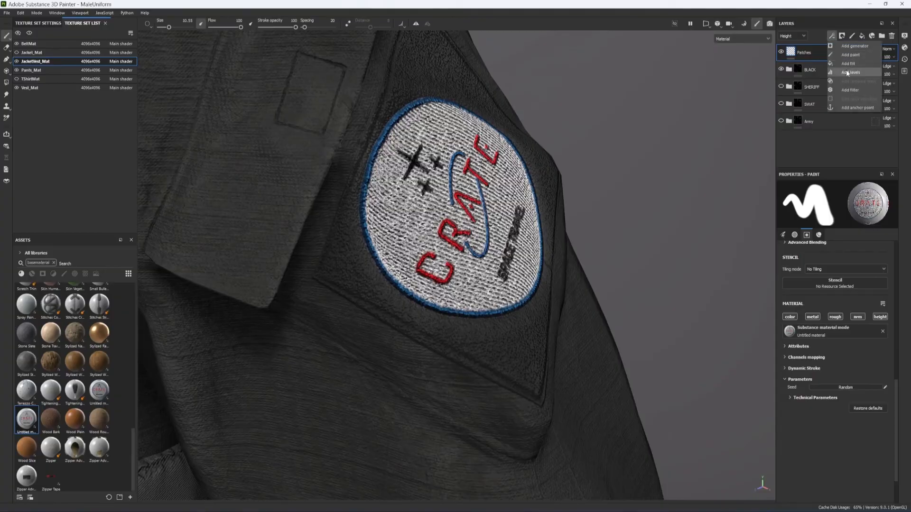
- Add a Levels effect to Patches affecting Height, raising output minimum and lowering maximum
{"action": "left_click", "coordinate": [854, 71]}
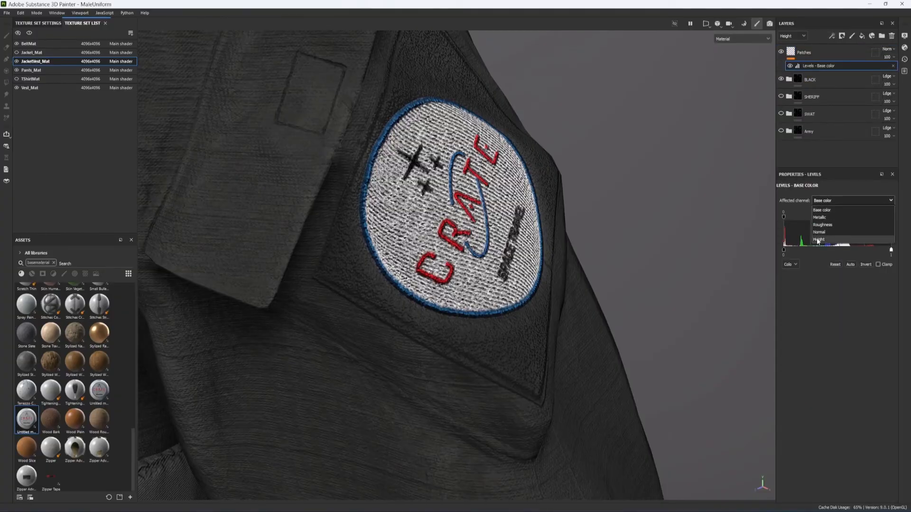
{"action": "left_click", "coordinate": [819, 240]}
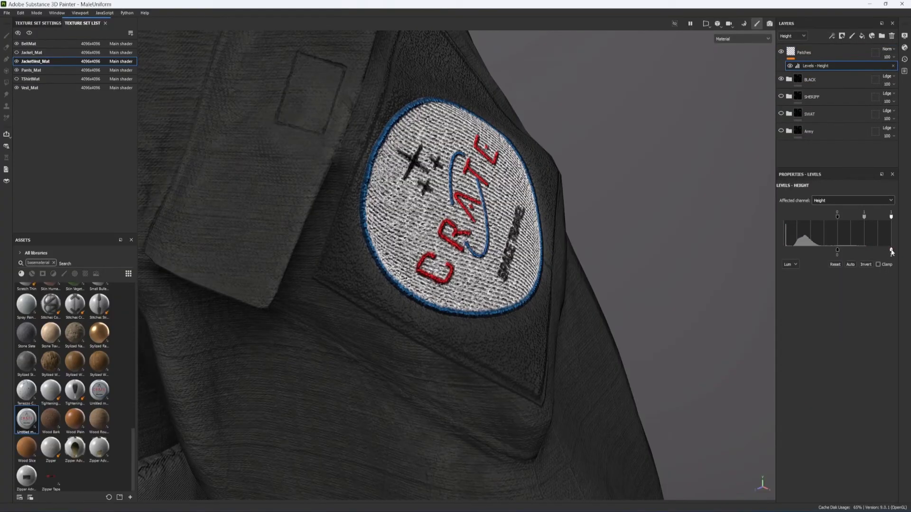
{"action": "left_click_drag", "start_coordinate": [890, 250], "coordinate": [840, 251]}
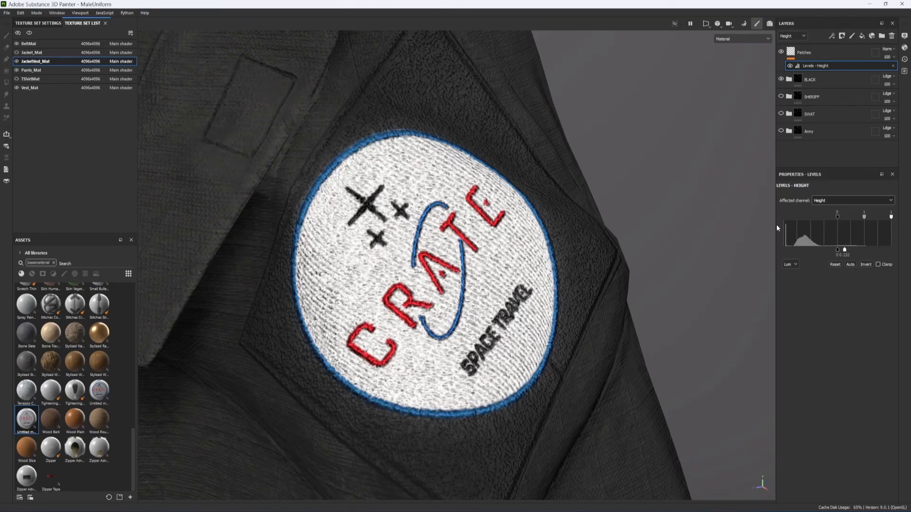
{"action": "left_click_drag", "start_coordinate": [838, 250], "coordinate": [821, 250]}
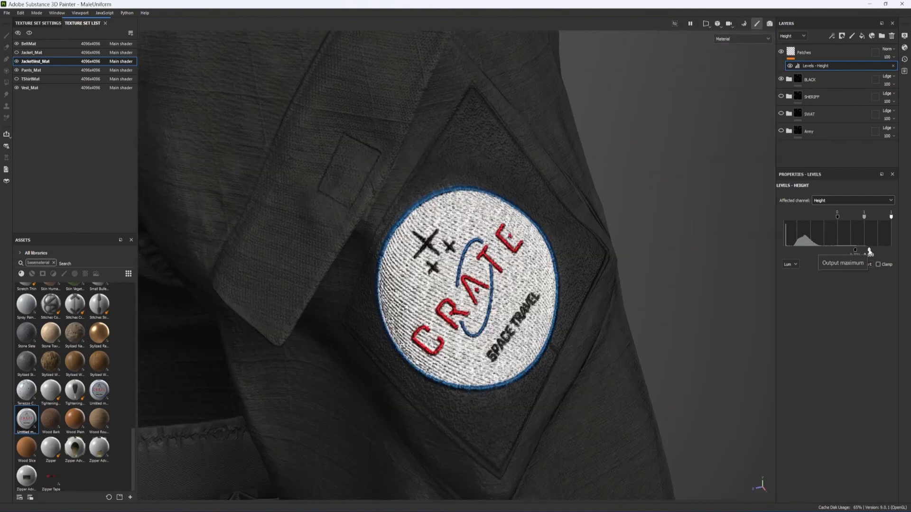
{"action": "left_click_drag", "start_coordinate": [891, 250], "coordinate": [864, 250]}
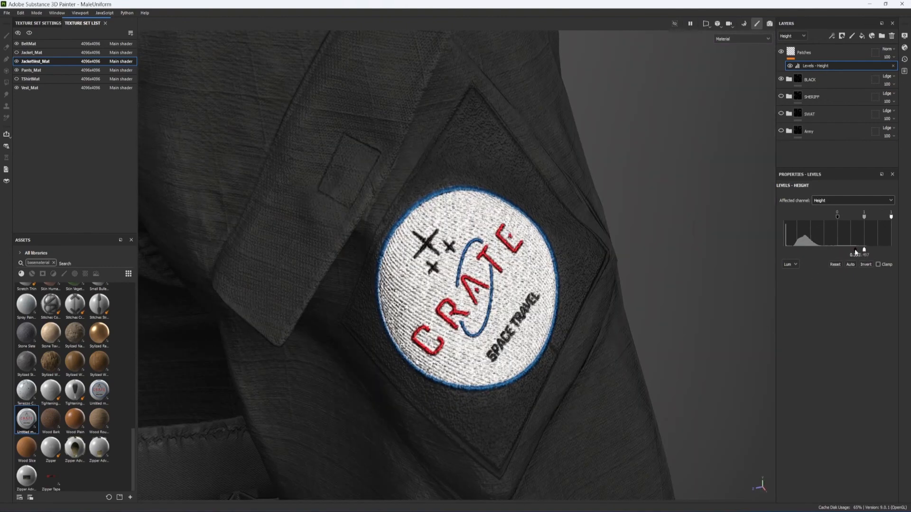